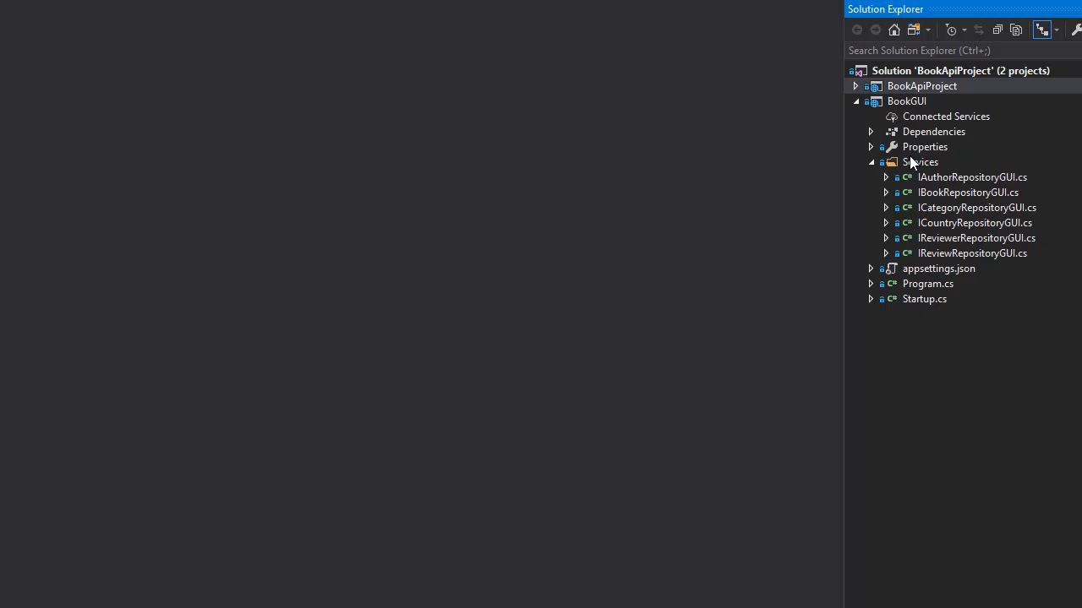
- Add a new class named CountryRepositoryGUI to BookGUI's Services folder
right_click(919, 162)
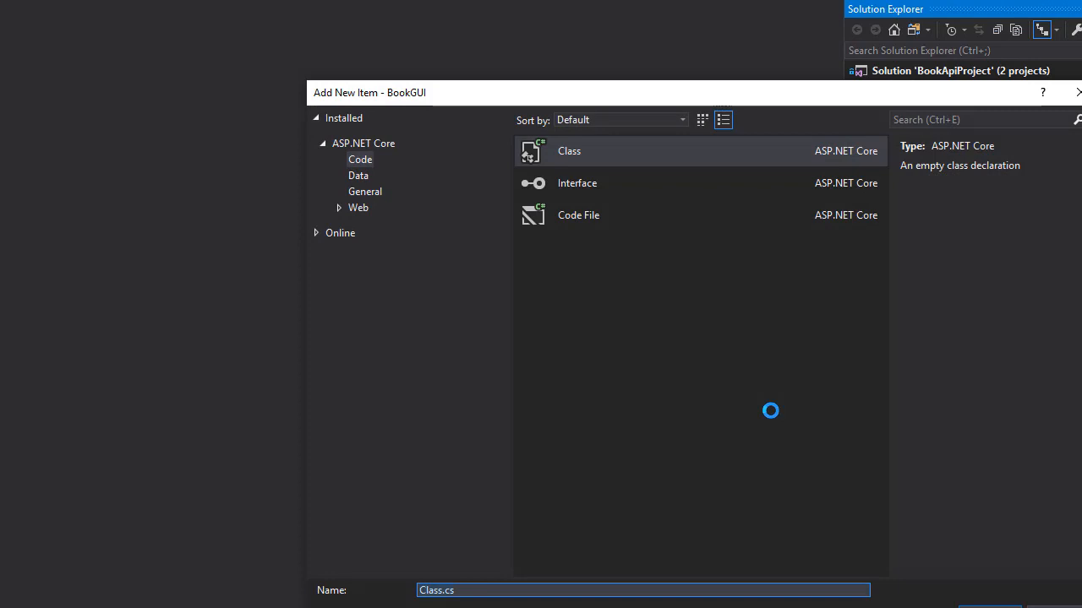
type("C")
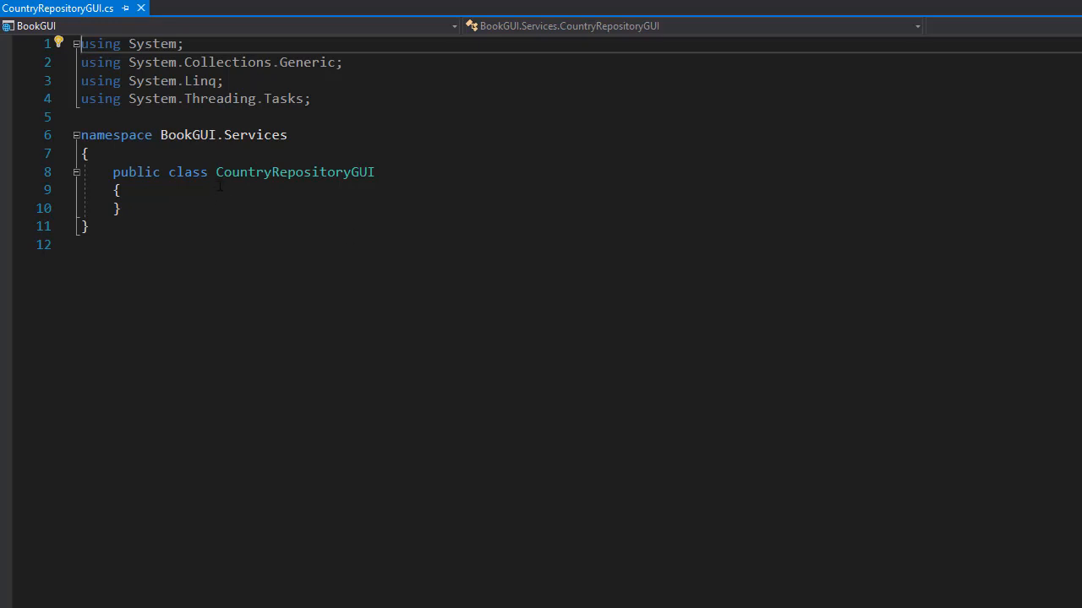
- Declare CountryRepositoryGUI as implementing ICountryRepositoryGUI after the class name
double_click(294, 173)
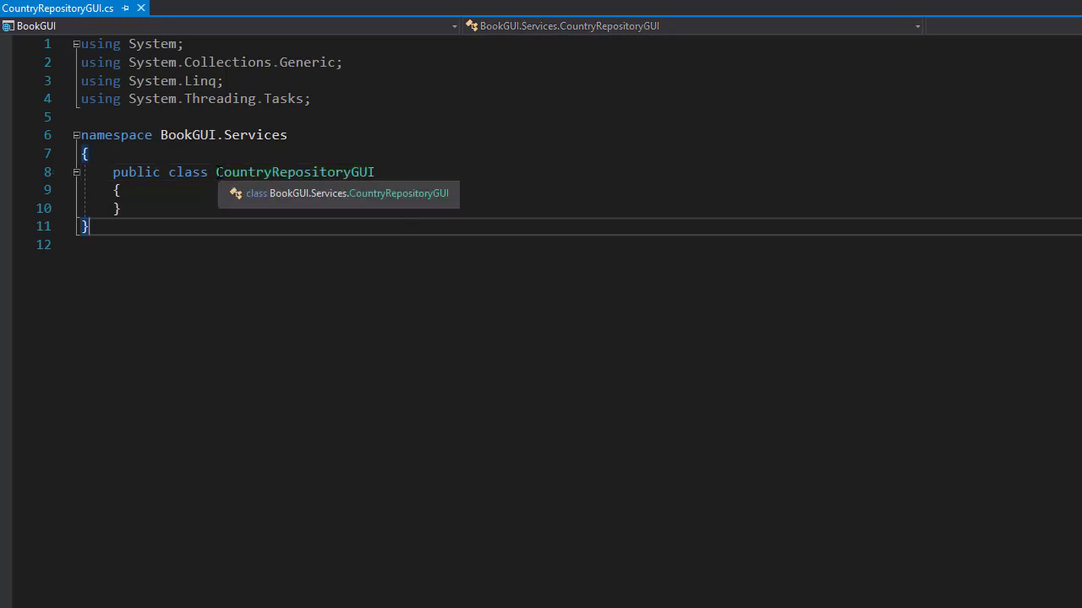
double_click(294, 172)
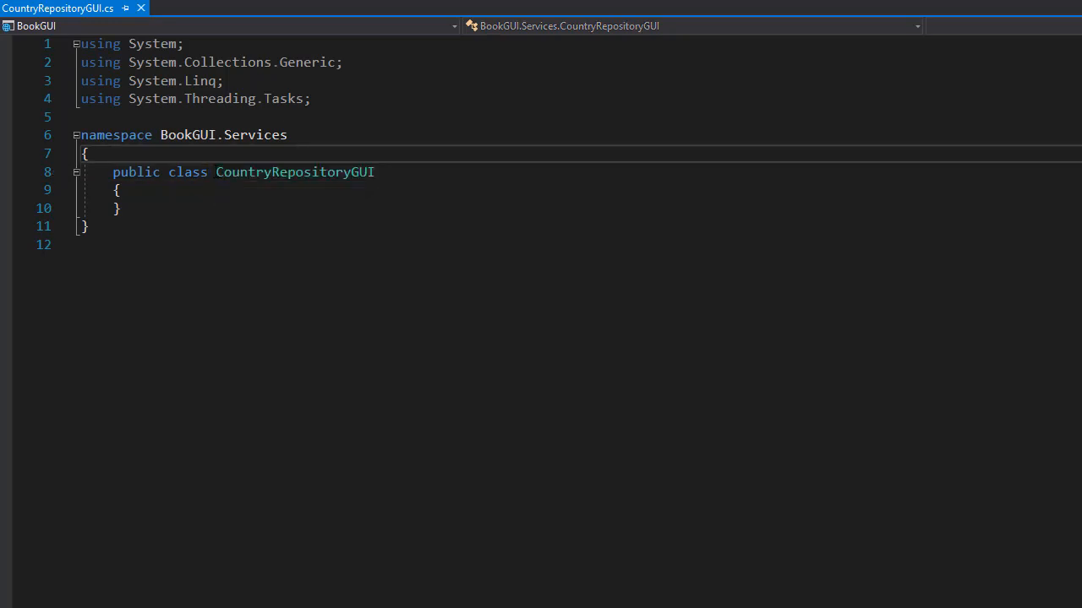
double_click(294, 172)
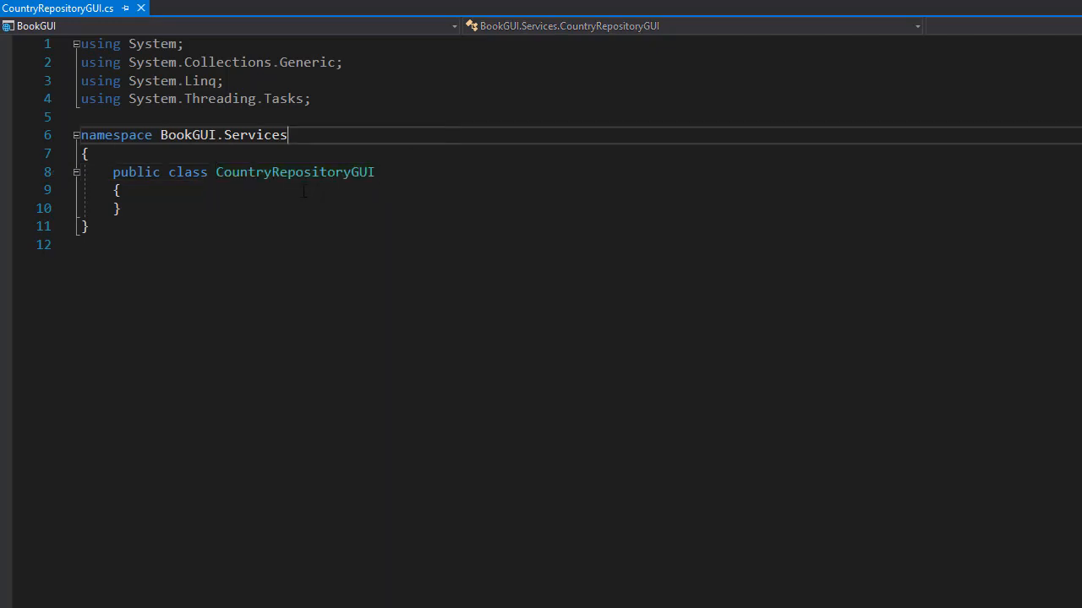
double_click(294, 173)
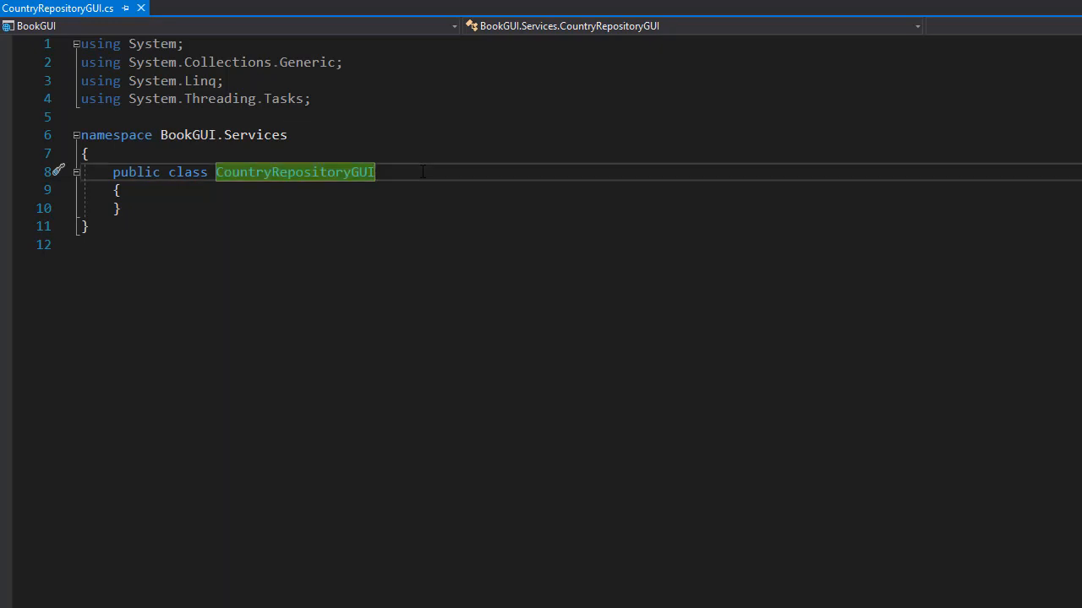
type(":")
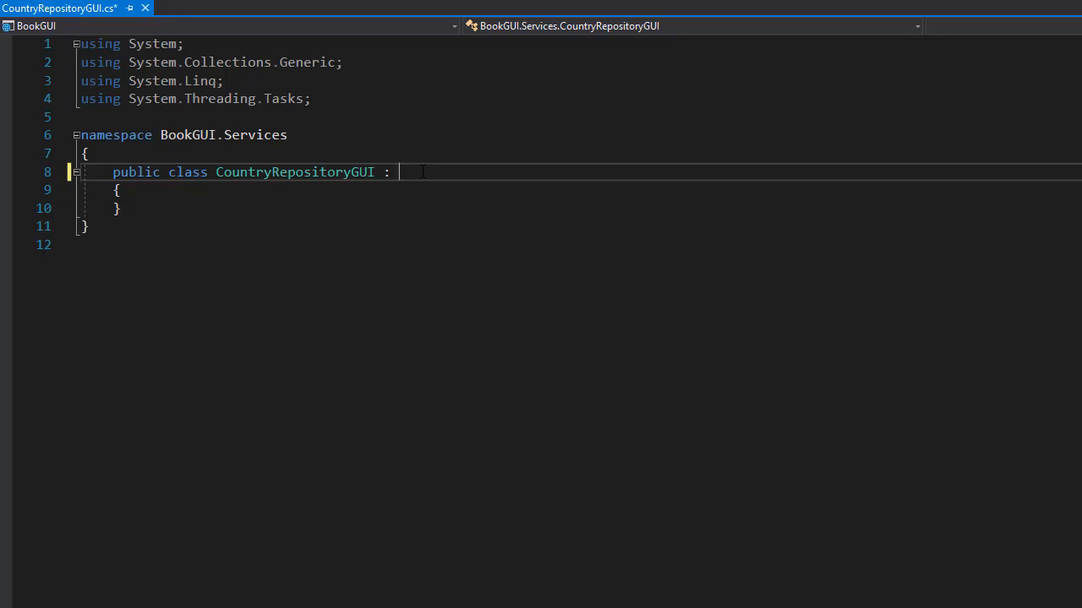
type("ICountryRepositoryGUI")
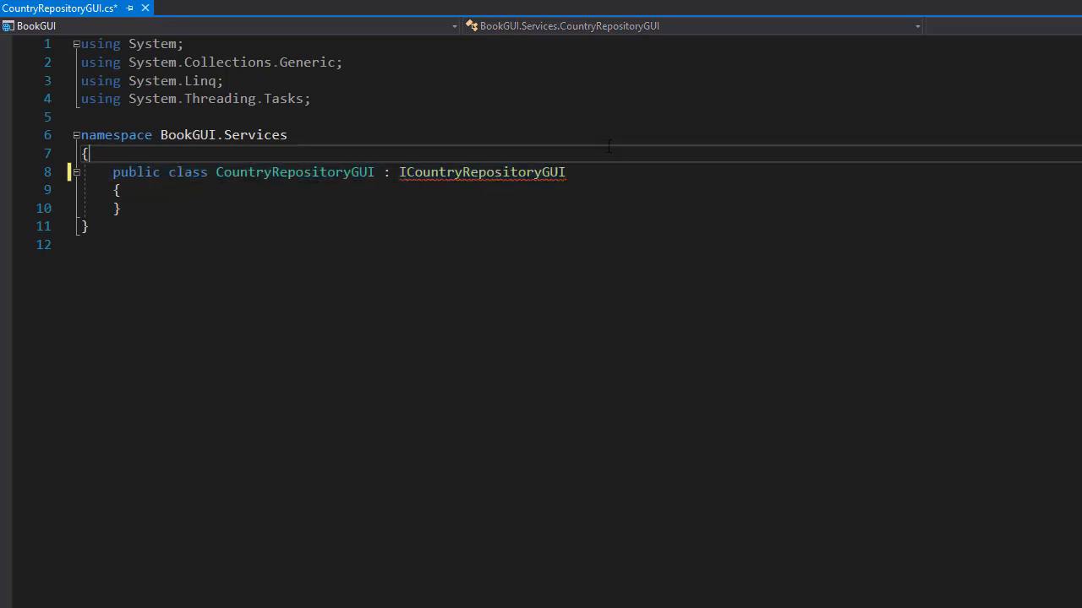
- Review the class name, Services namespace, and the unimplemented-interface error on ICountryRepositoryGUI
double_click(294, 172)
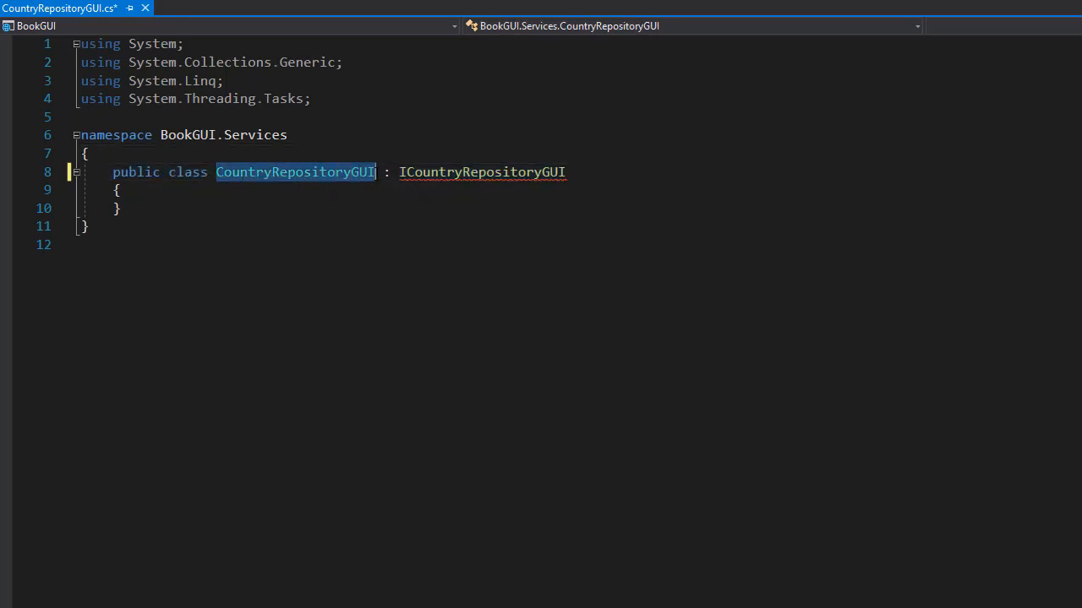
double_click(253, 135)
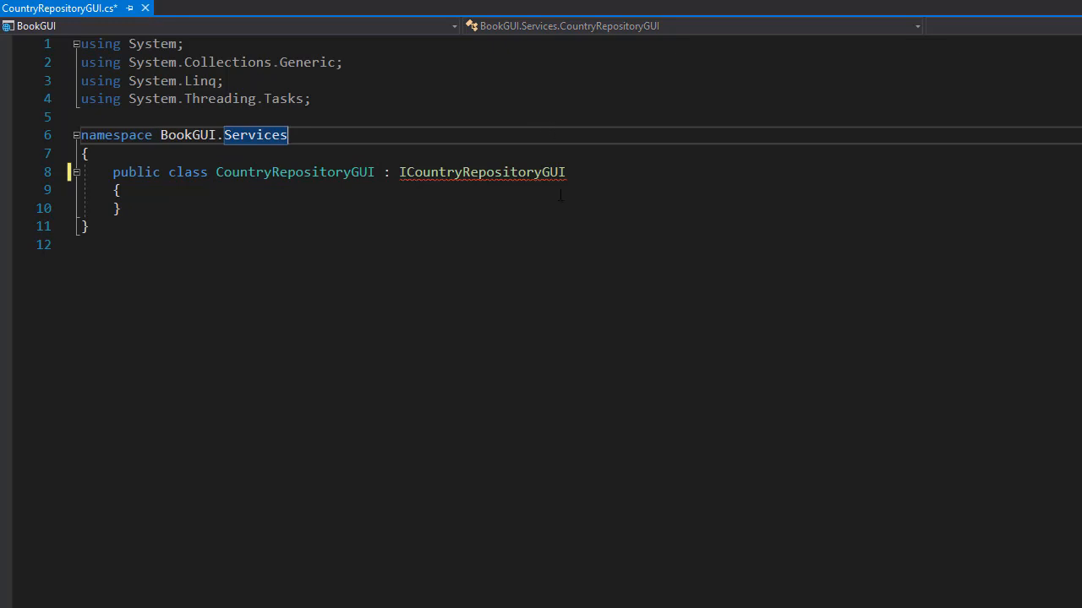
left_click(118, 208)
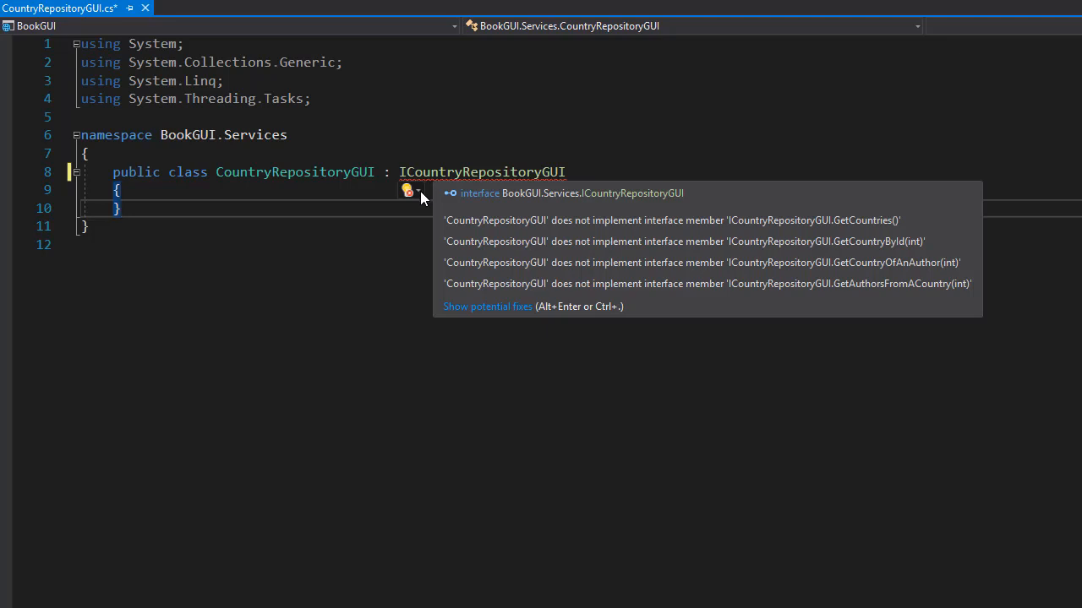
- Implement ICountryRepositoryGUI via quick actions, generating NotImplementedException stubs, and select GetCountries' throw line
left_click(417, 189)
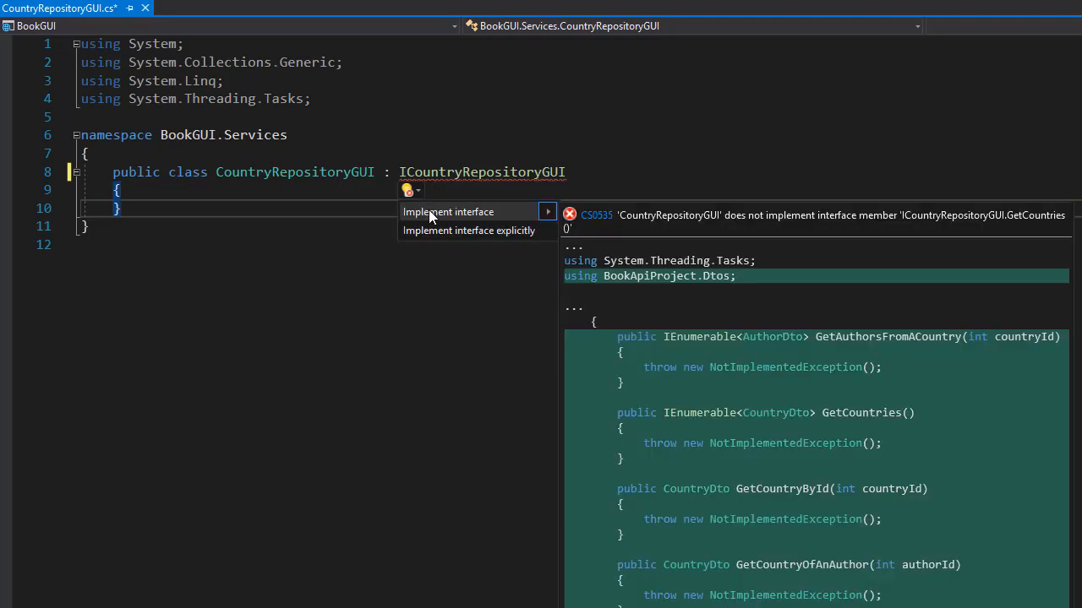
left_click(450, 212)
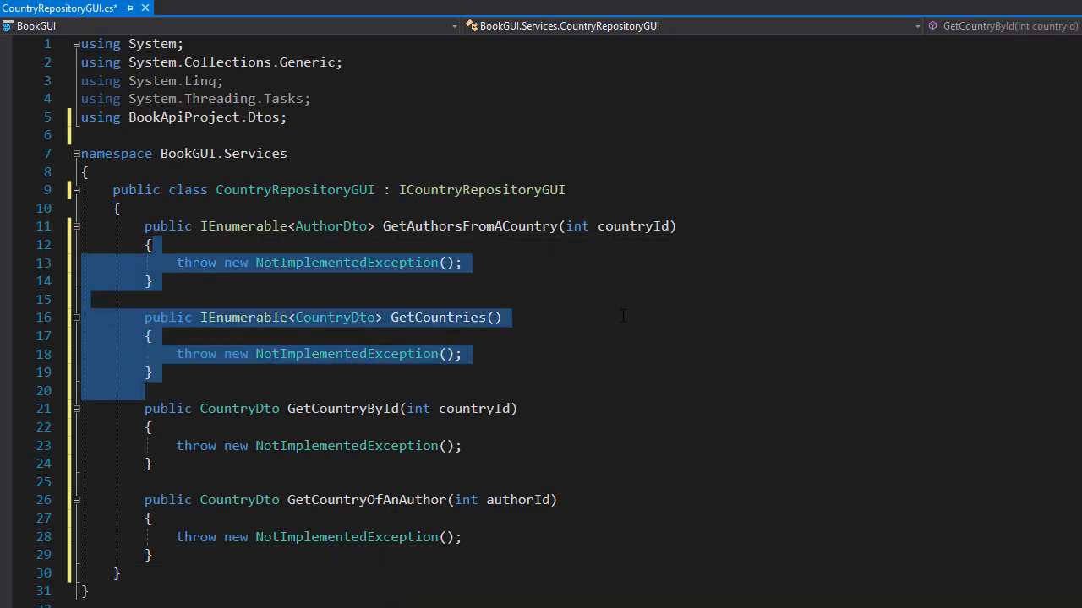
left_click(497, 318)
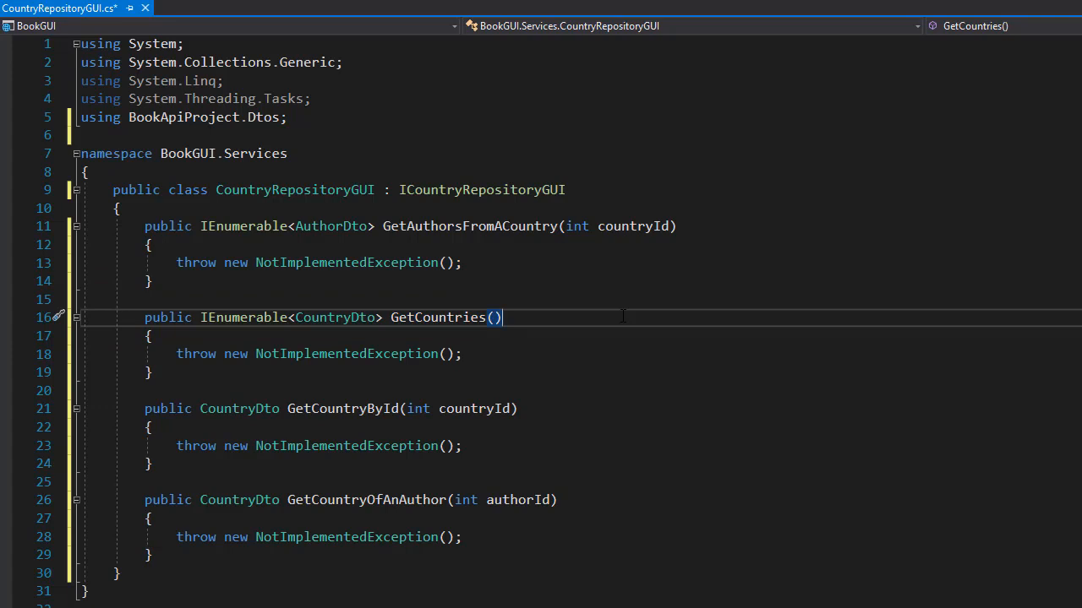
mouse_move(642, 321)
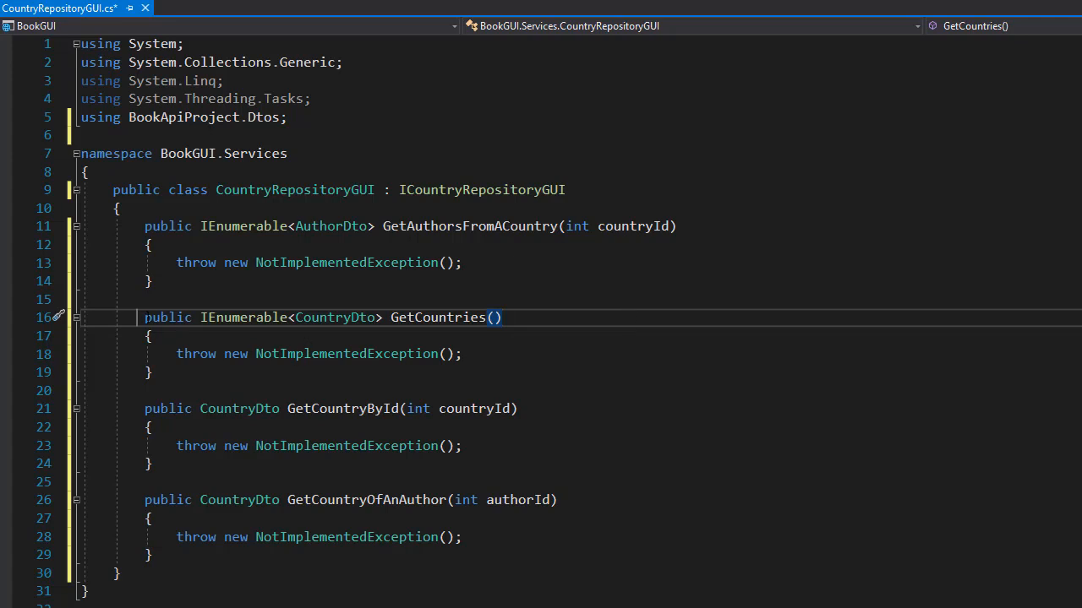
left_click_drag(146, 317, 152, 372)
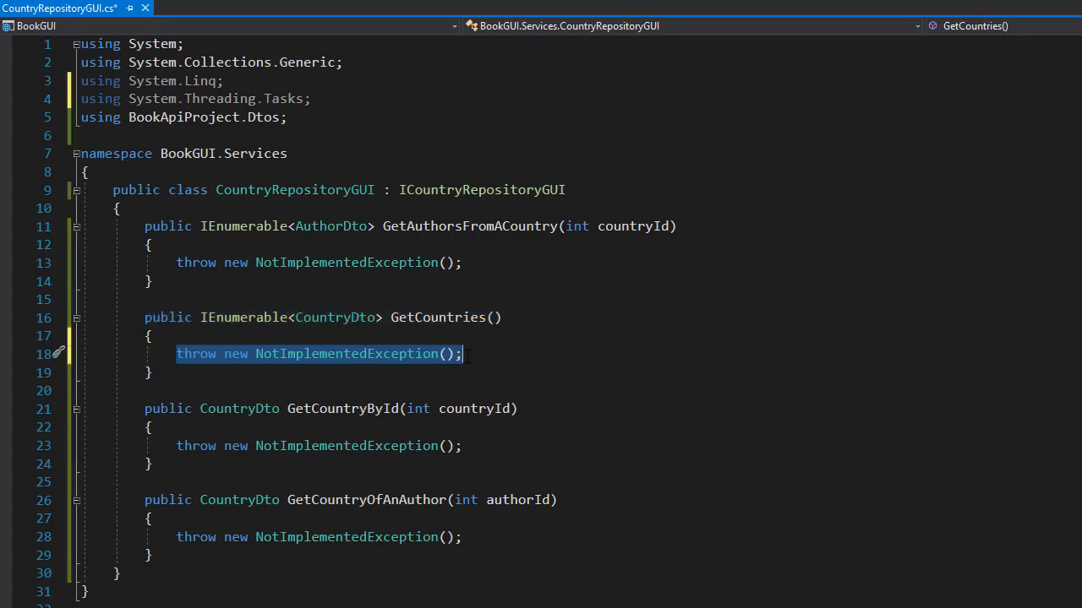
- Replace GetCountries' throw with 'IEnumerable<CountryDto> countries = new List<CountryDto>();'
key("Delete")
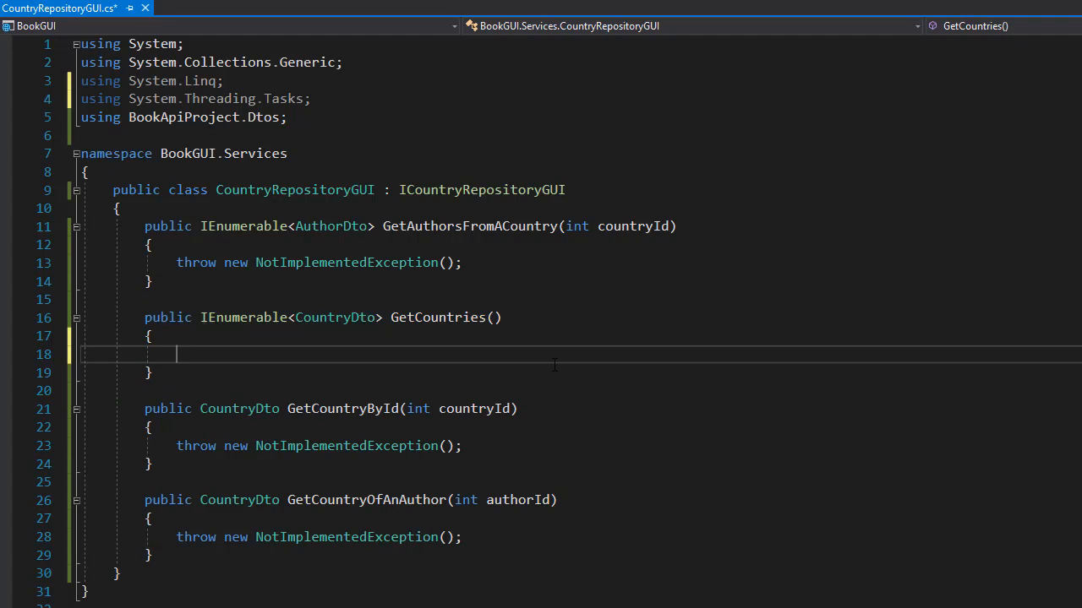
type("IE")
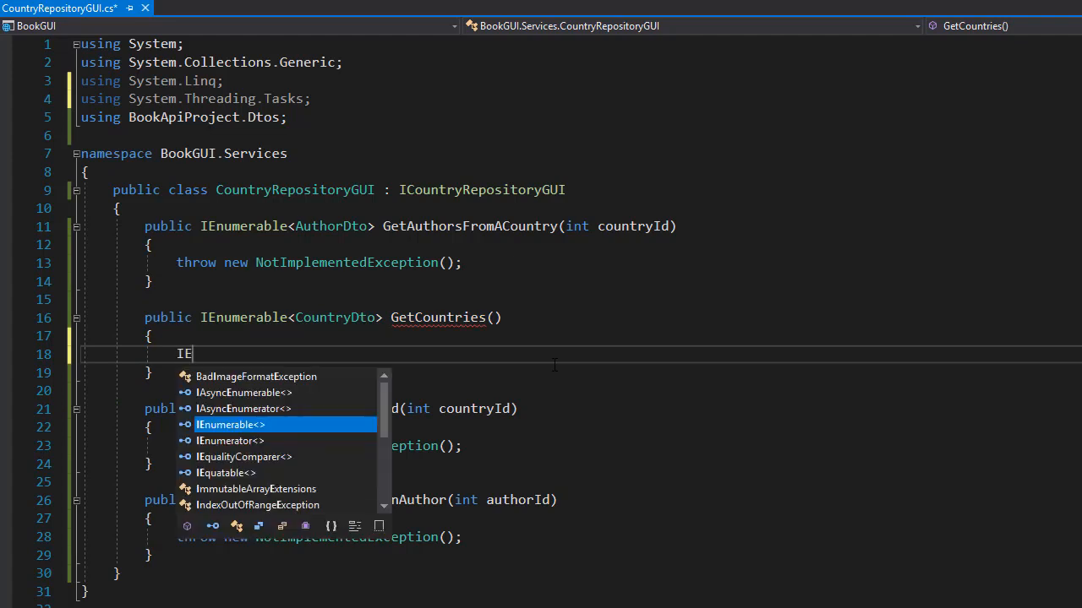
type("numerable<C>")
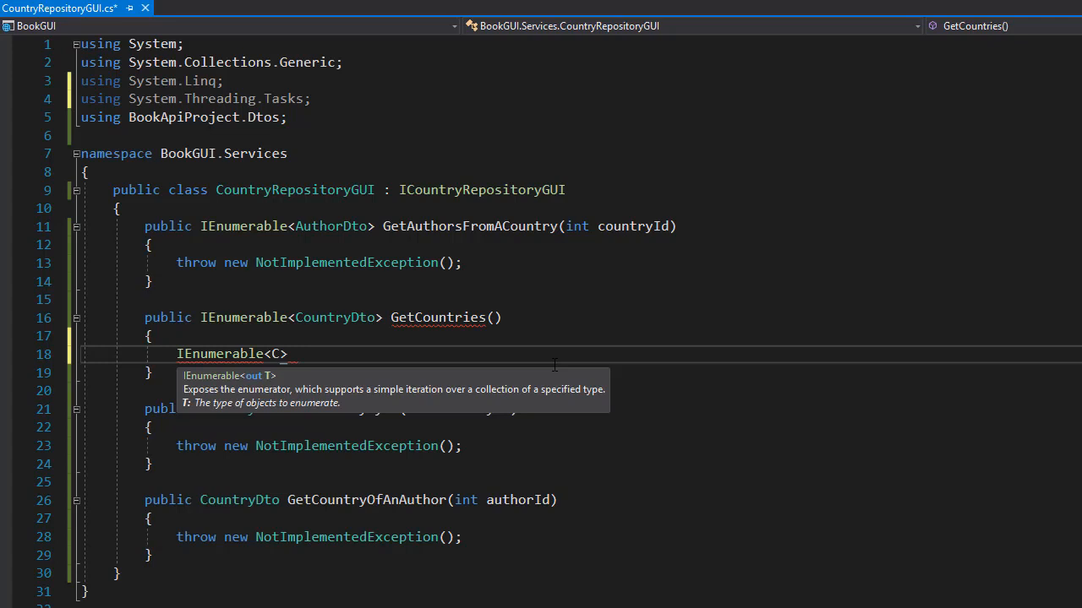
type("ountryDto>")
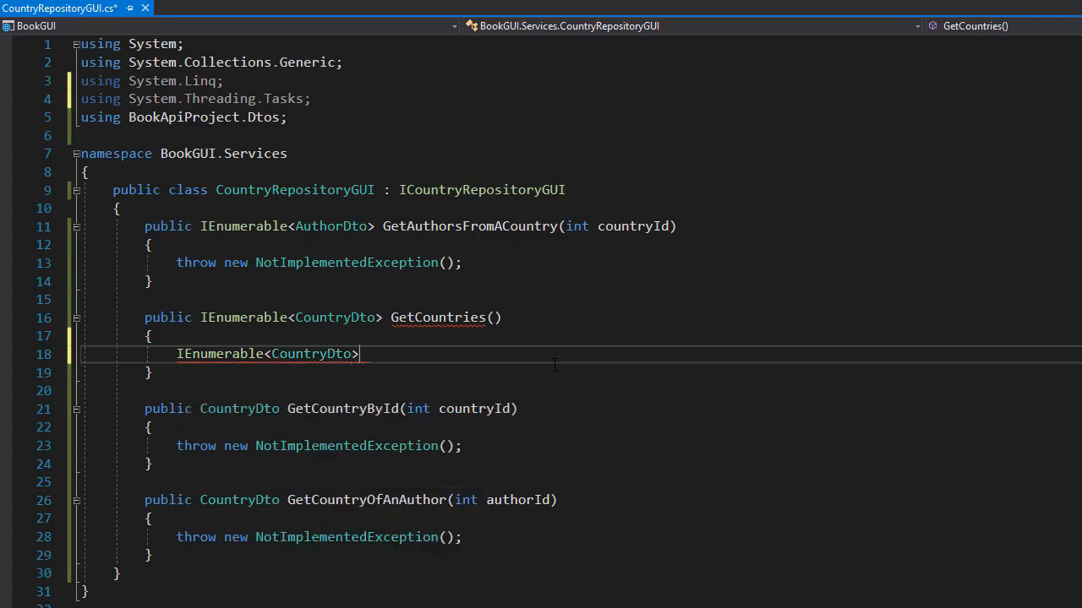
type("countries =")
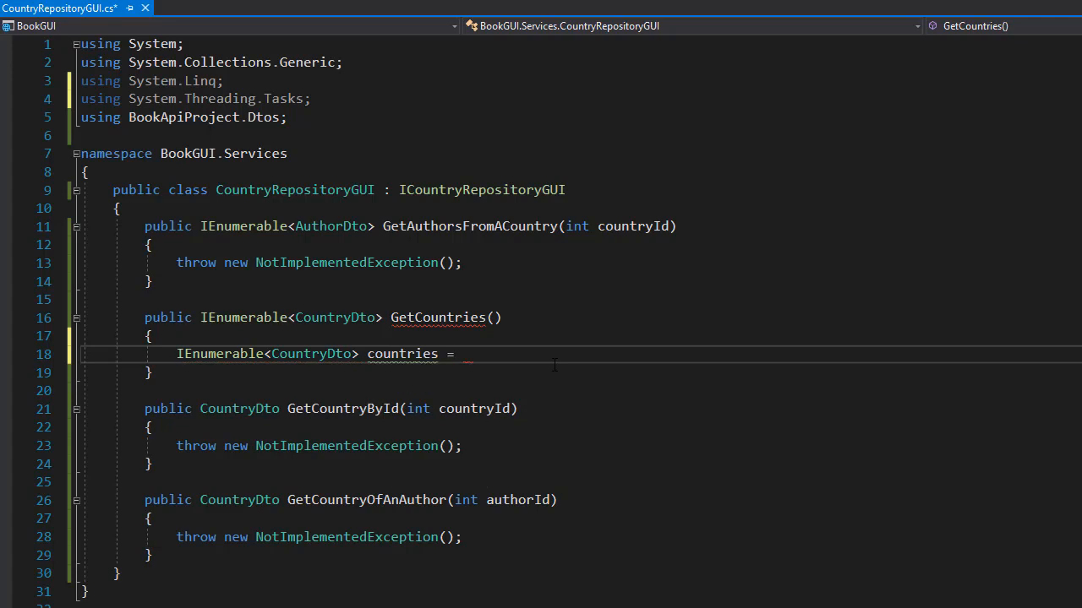
type("new List")
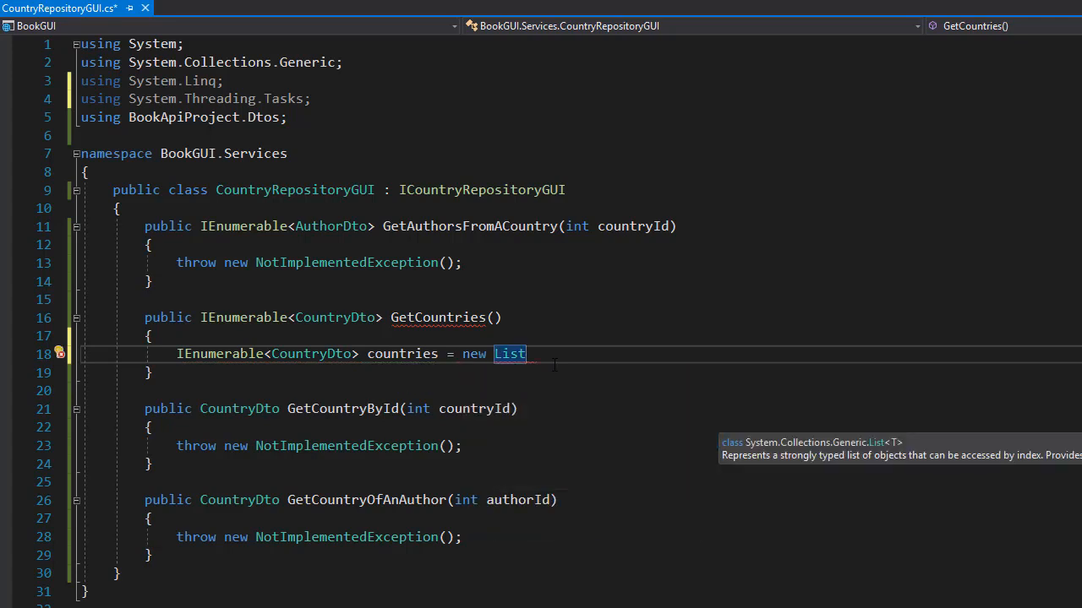
type("<CountryDto>();")
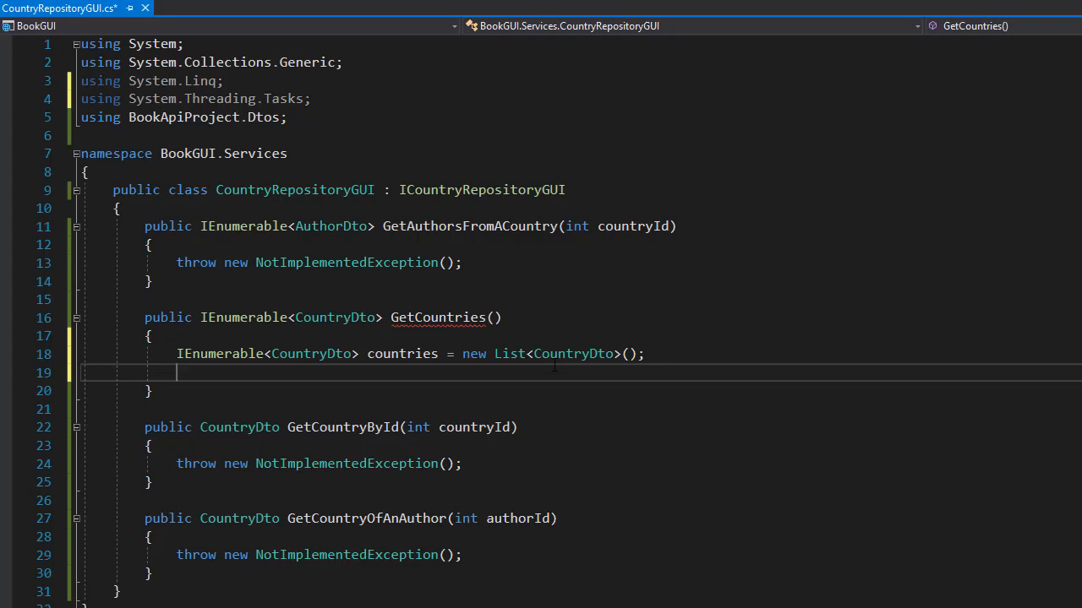
type("u")
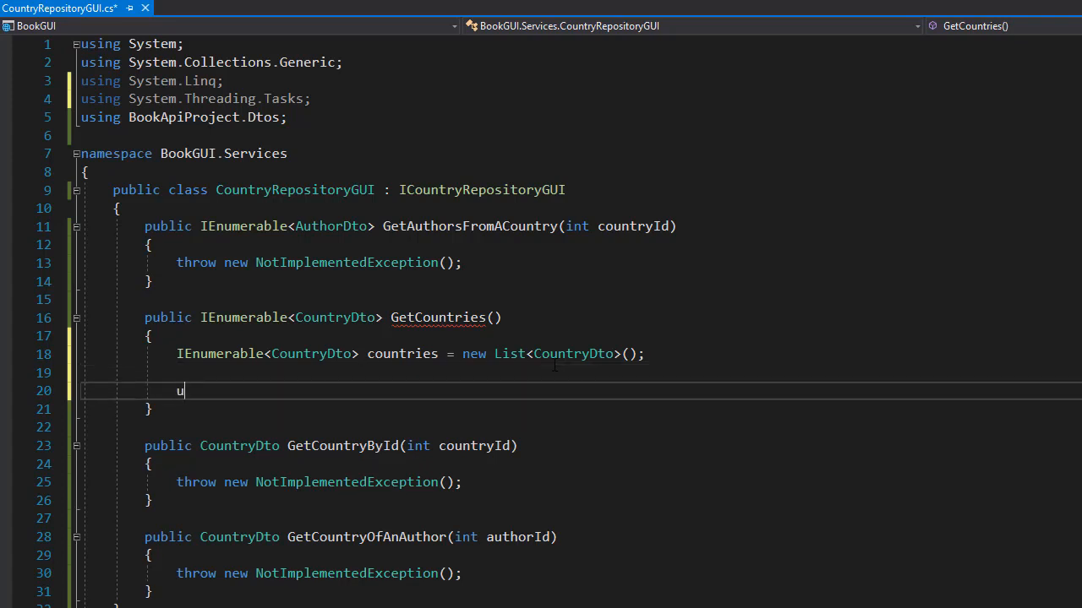
- Write 'using (var client = new HttpClient())' with braces inside GetCountries
type("sing (")
type("{")
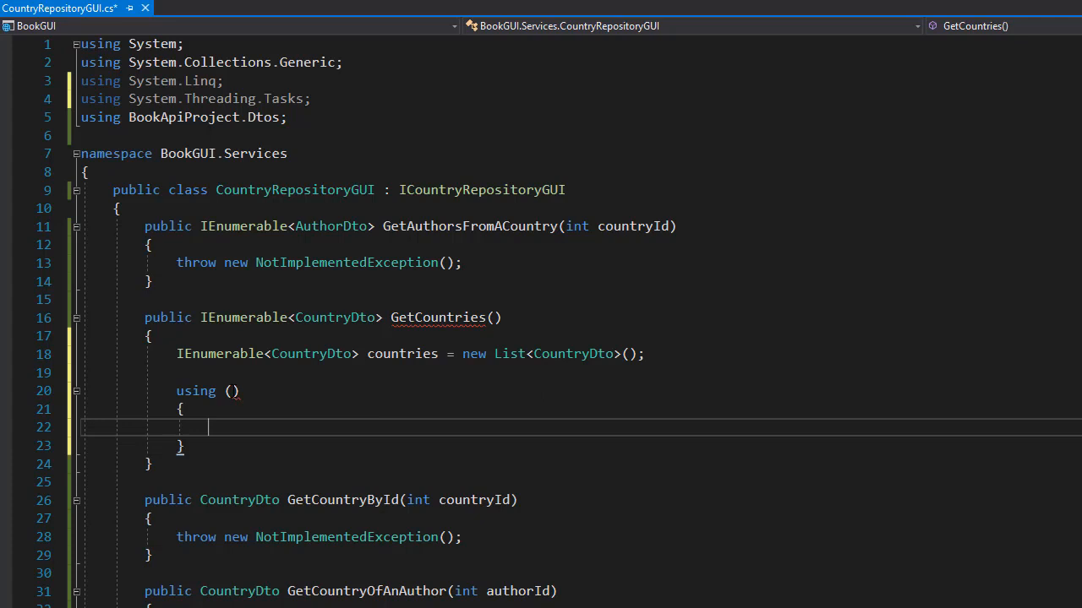
type("var")
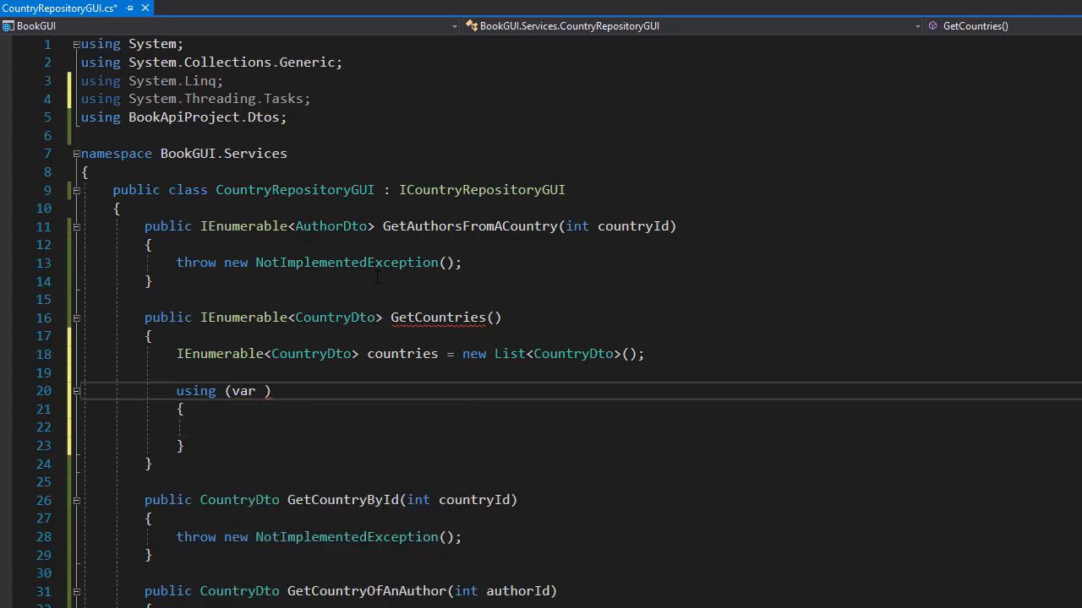
type("client")
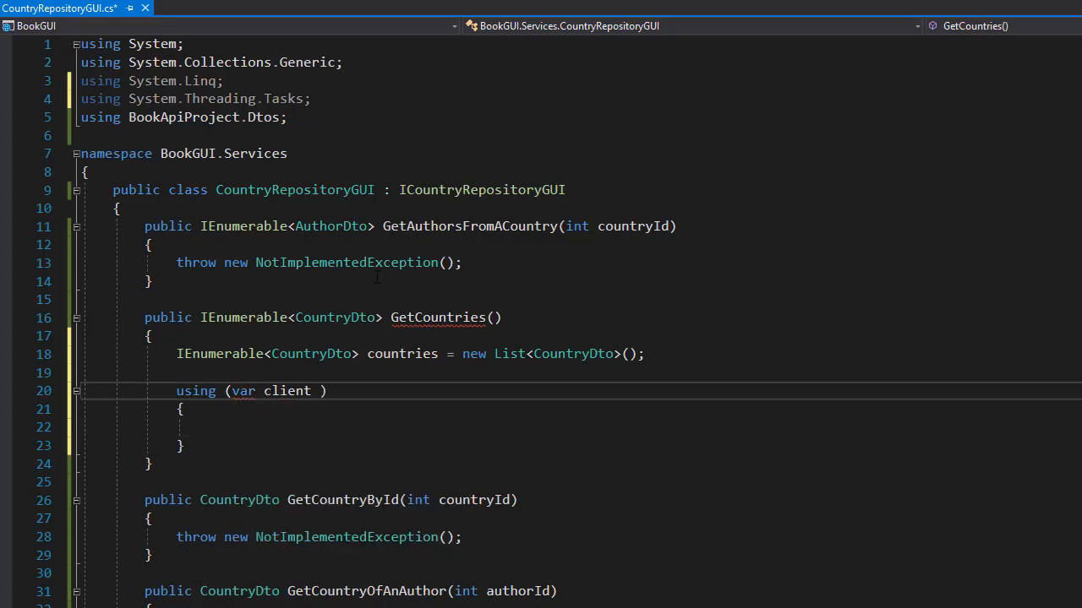
type("= new")
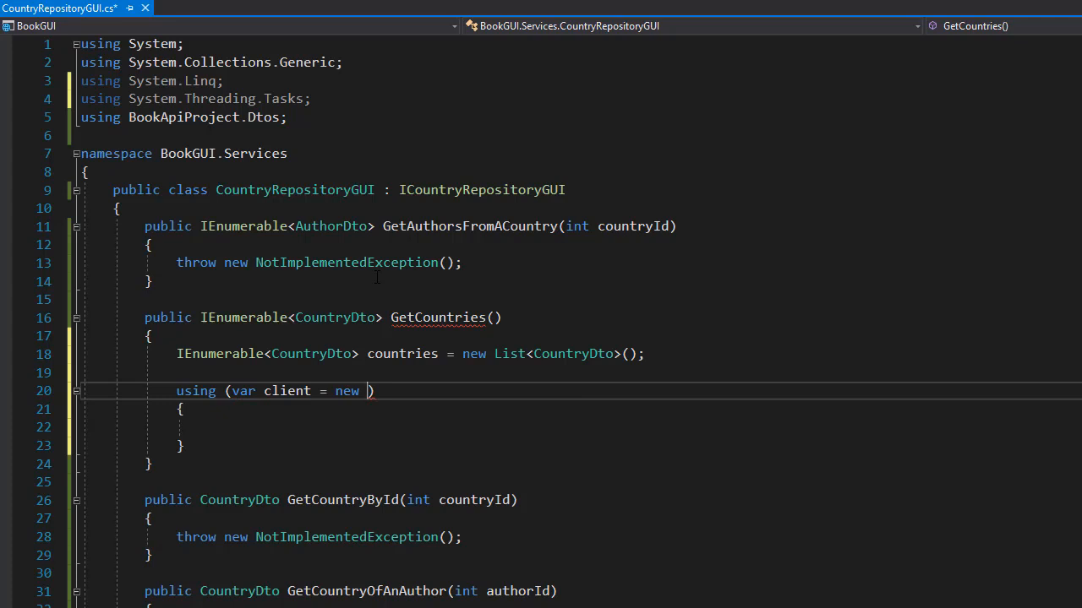
type("HttpClient(")
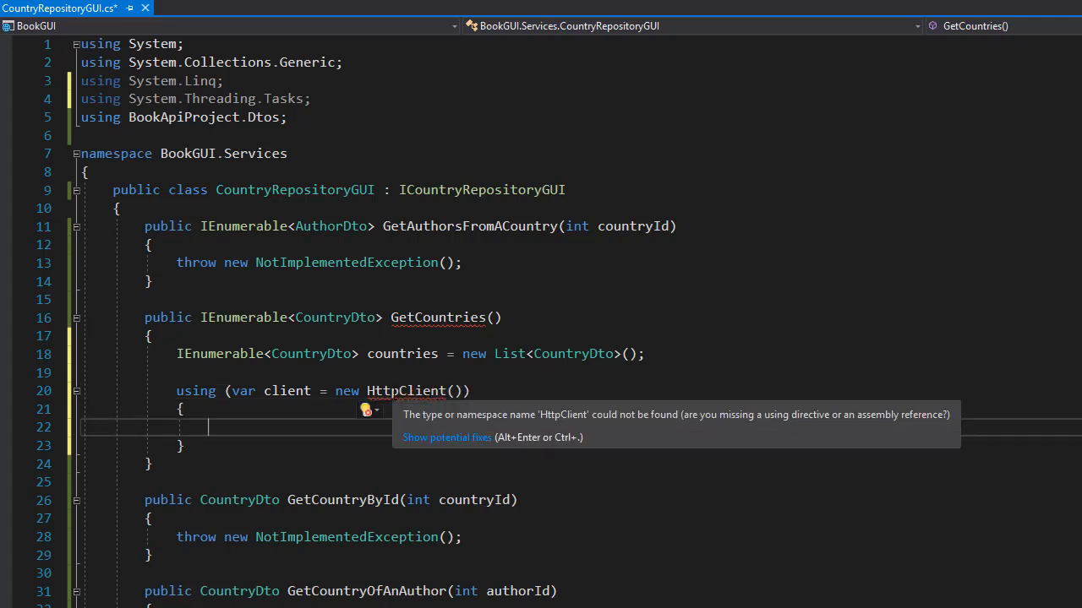
- Resolve HttpClient by importing System.Net.Http through quick actions
left_click(365, 410)
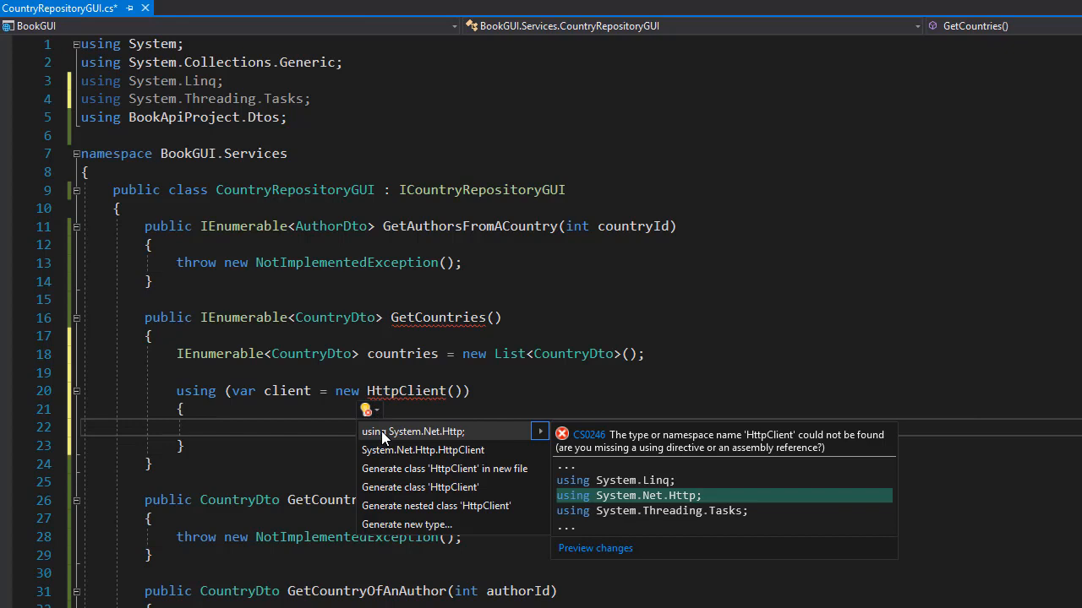
mouse_move(482, 440)
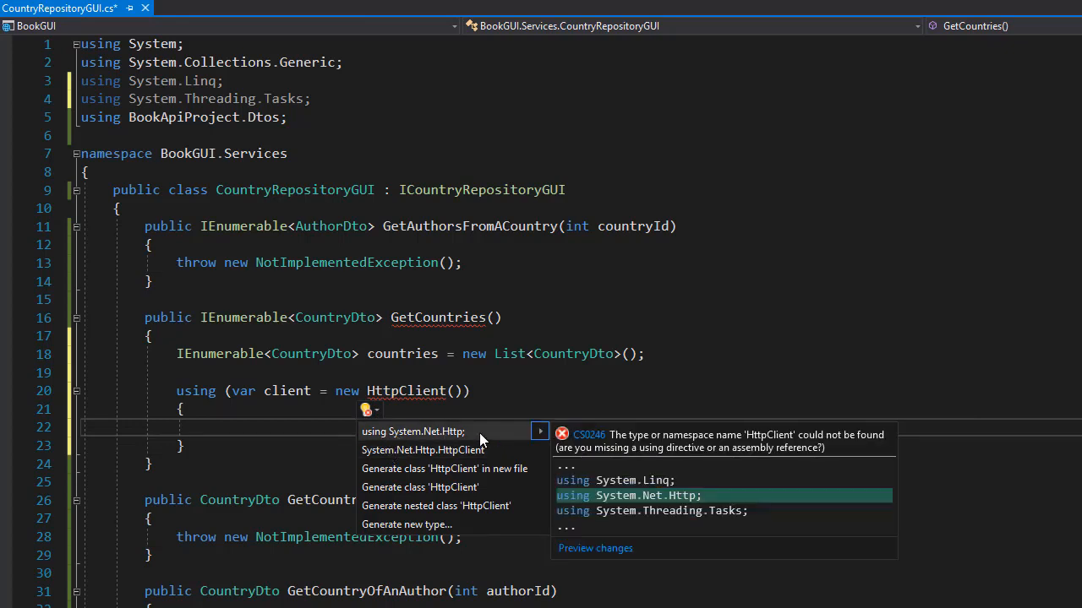
left_click(413, 431)
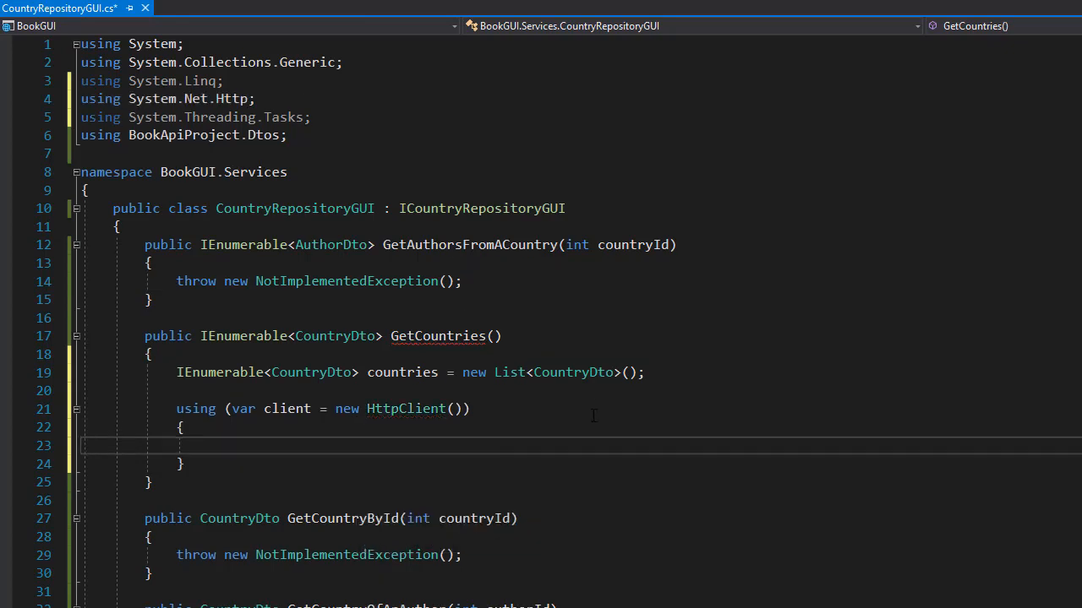
mouse_move(803, 426)
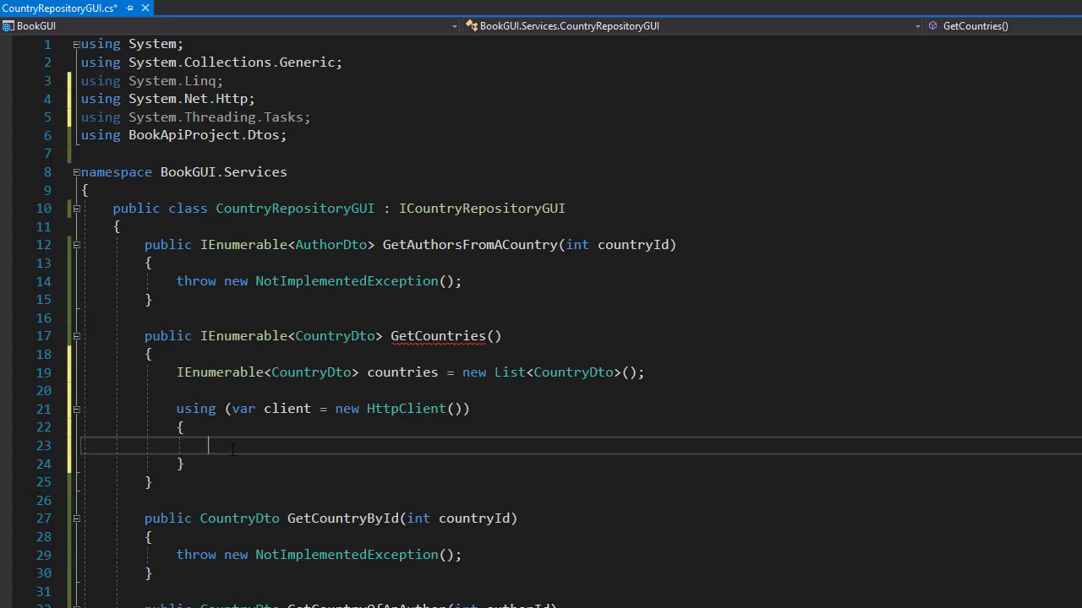
- Start a 'client.BaseAddress =' assignment inside the HttpClient using block
scroll("down", 3)
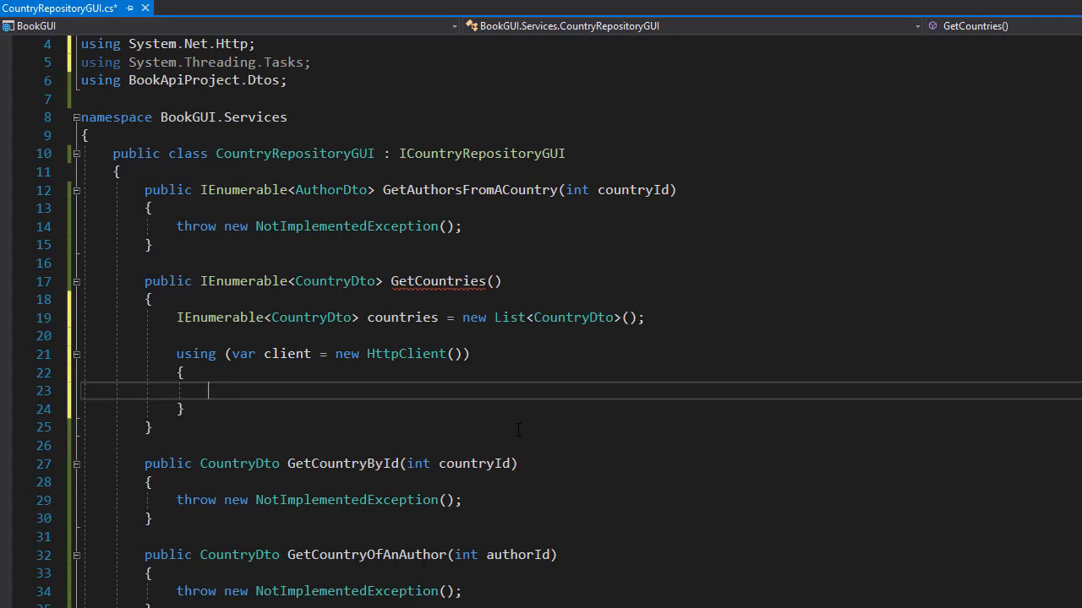
type("client")
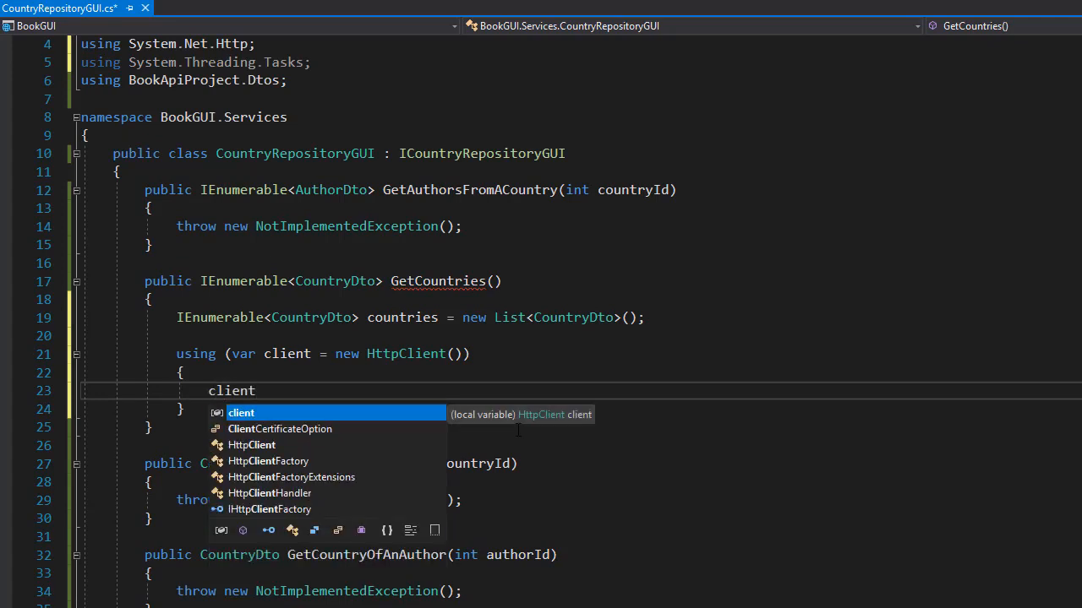
type(".BaseAddress")
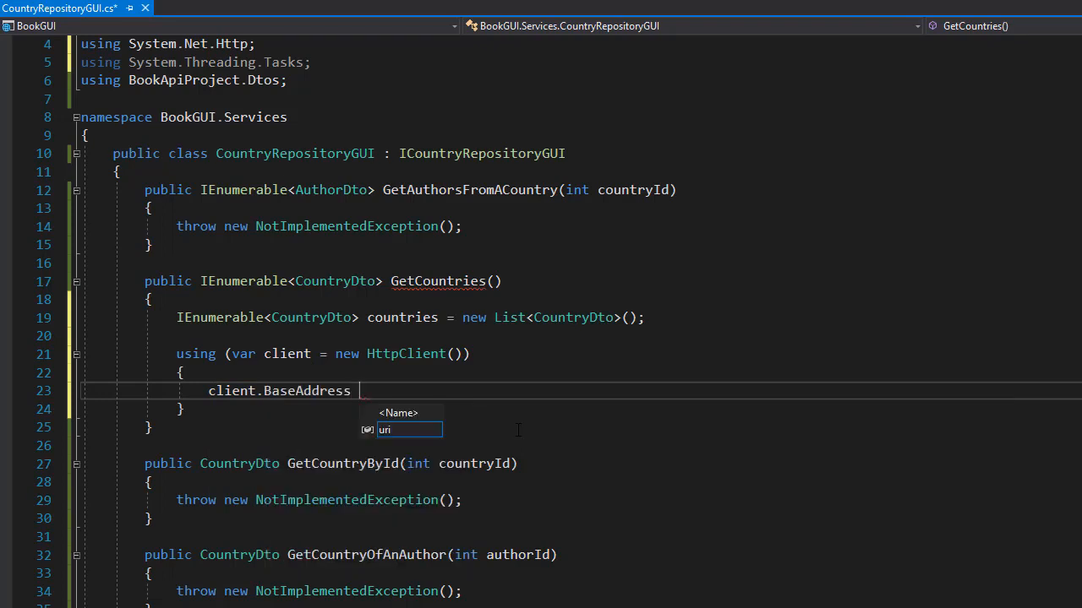
type("=")
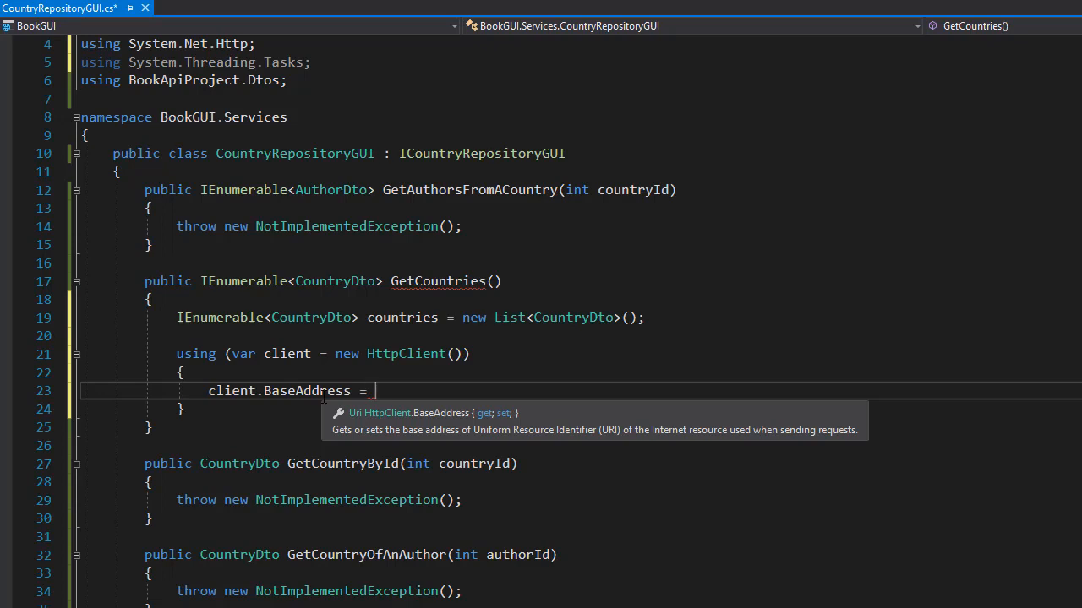
mouse_move(306, 446)
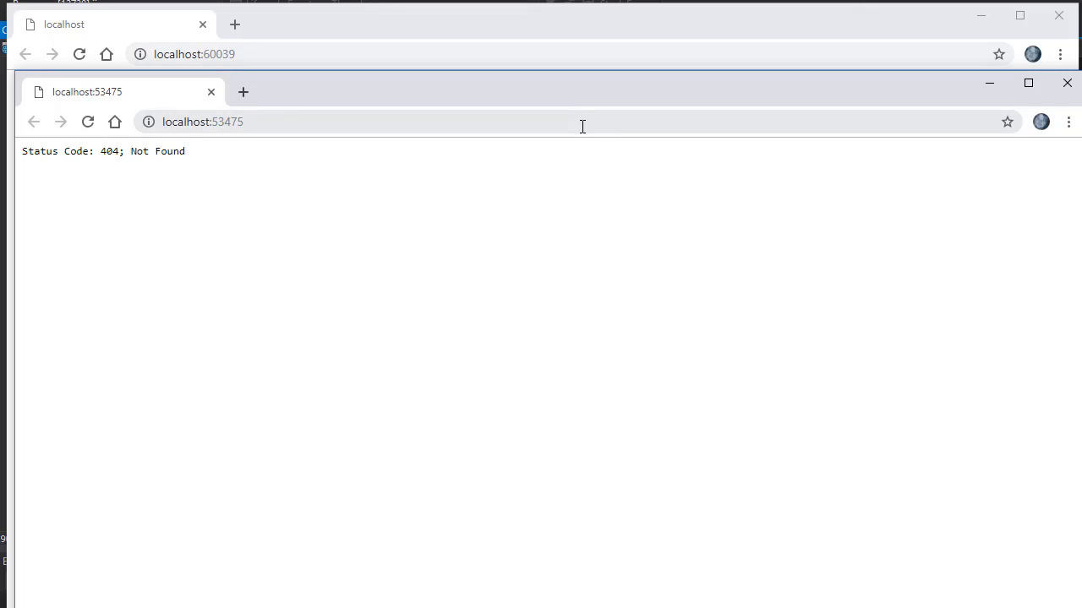
- Browse to localhost:60039/api/books in Chrome and select the base API address
left_click_drag(64, 150, 196, 150)
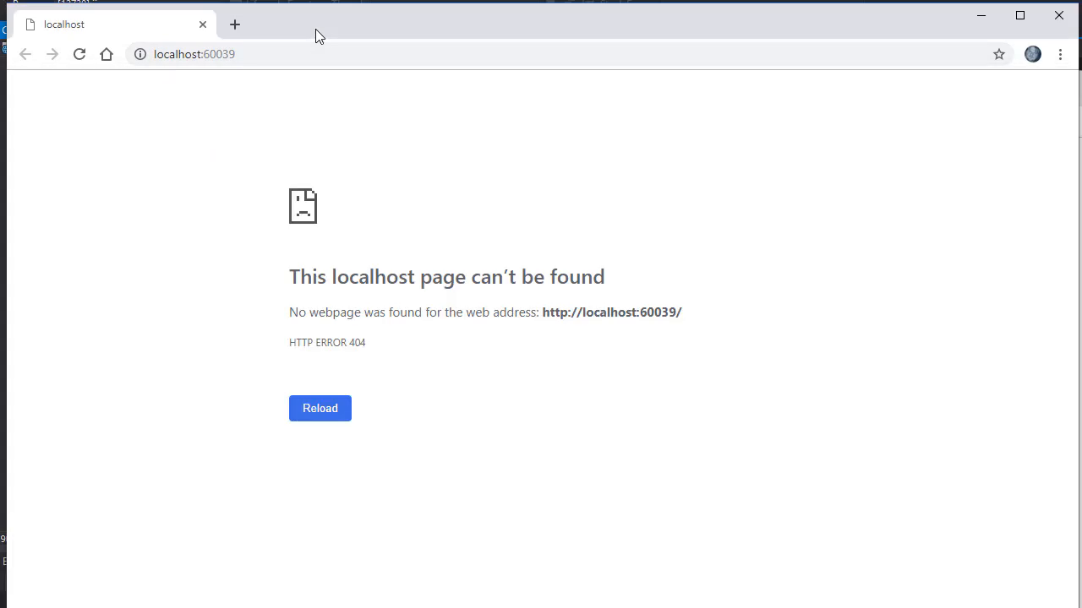
left_click(304, 54)
type("/api/books")
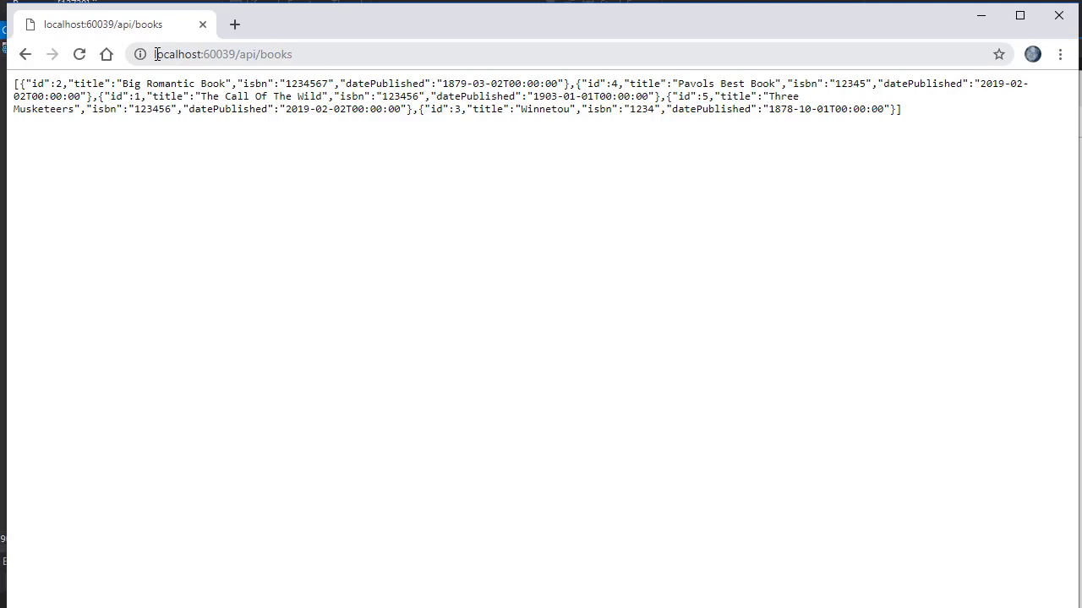
double_click(203, 54)
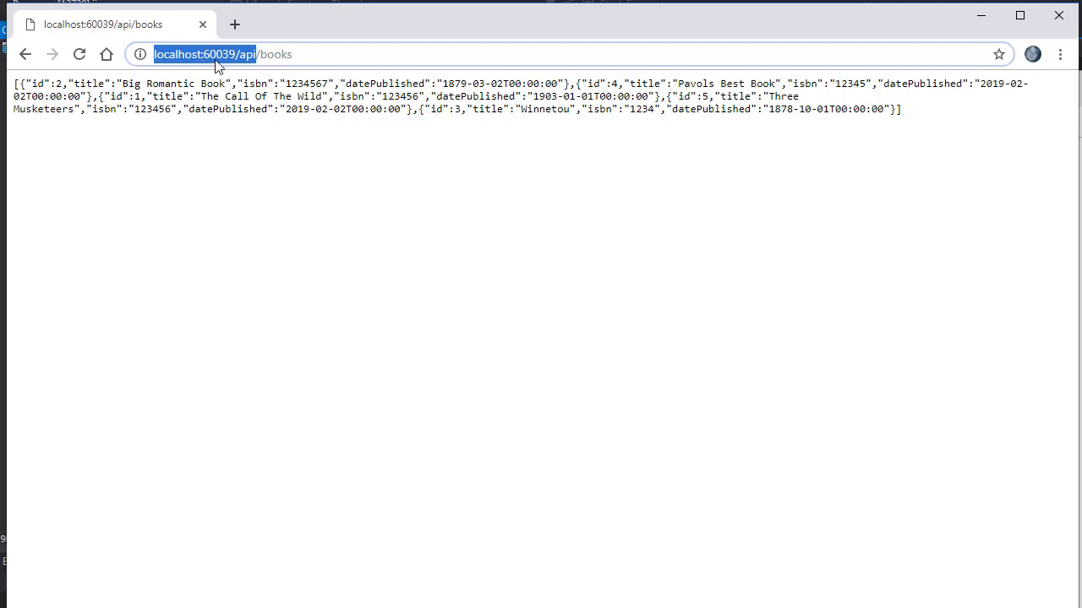
mouse_move(902, 274)
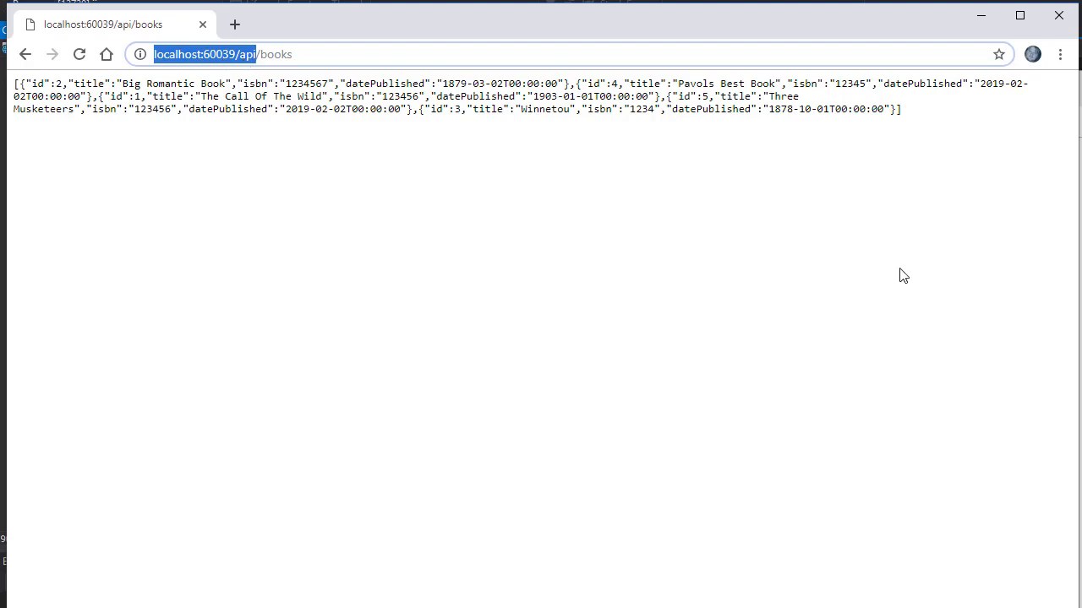
mouse_move(169, 68)
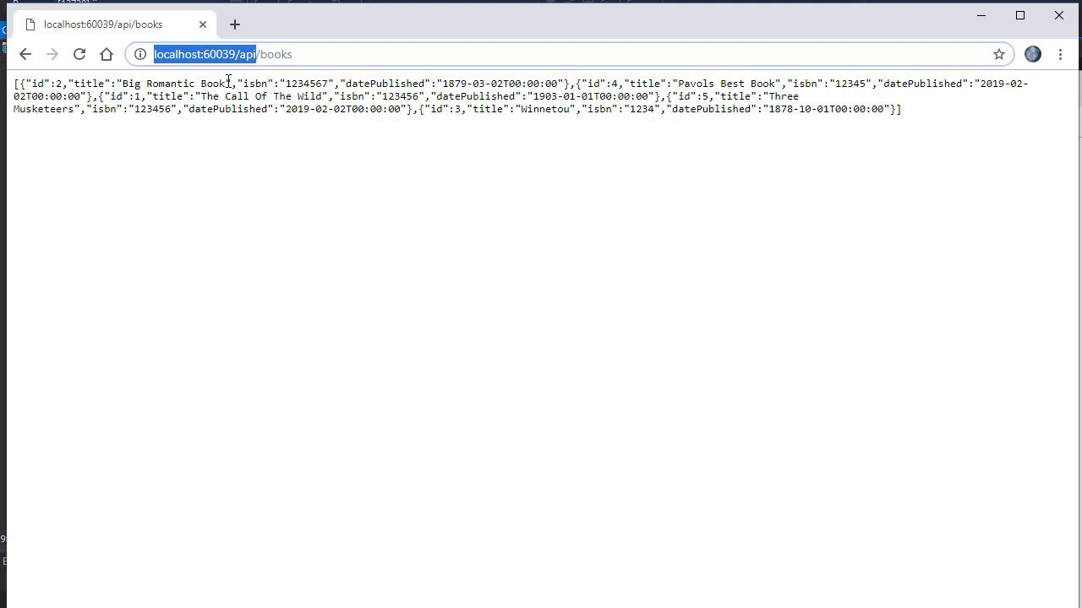
mouse_move(1064, 13)
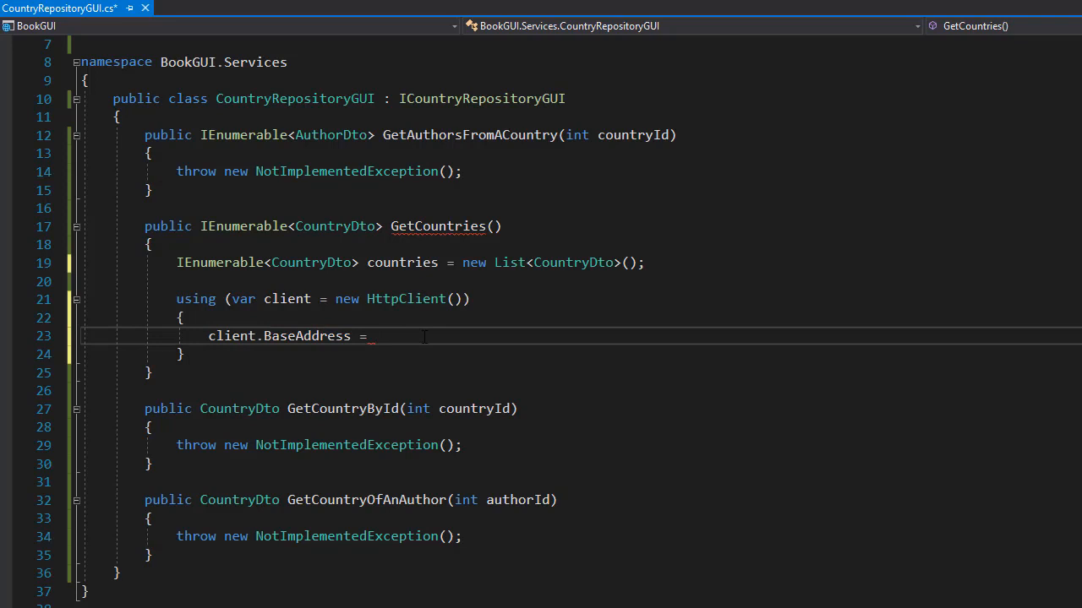
type("new Uri (")
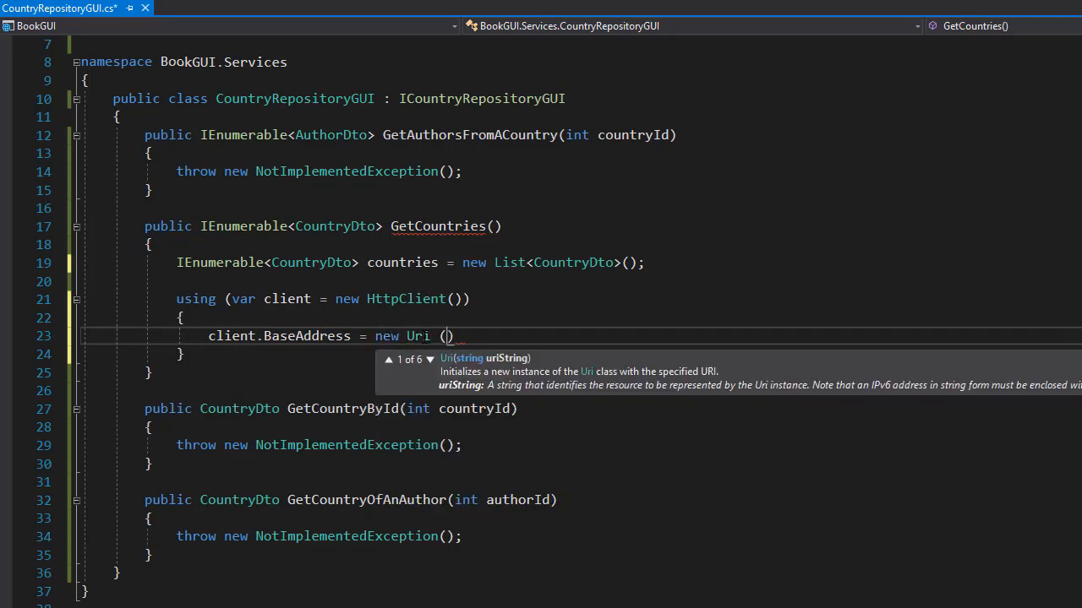
mouse_move(470, 385)
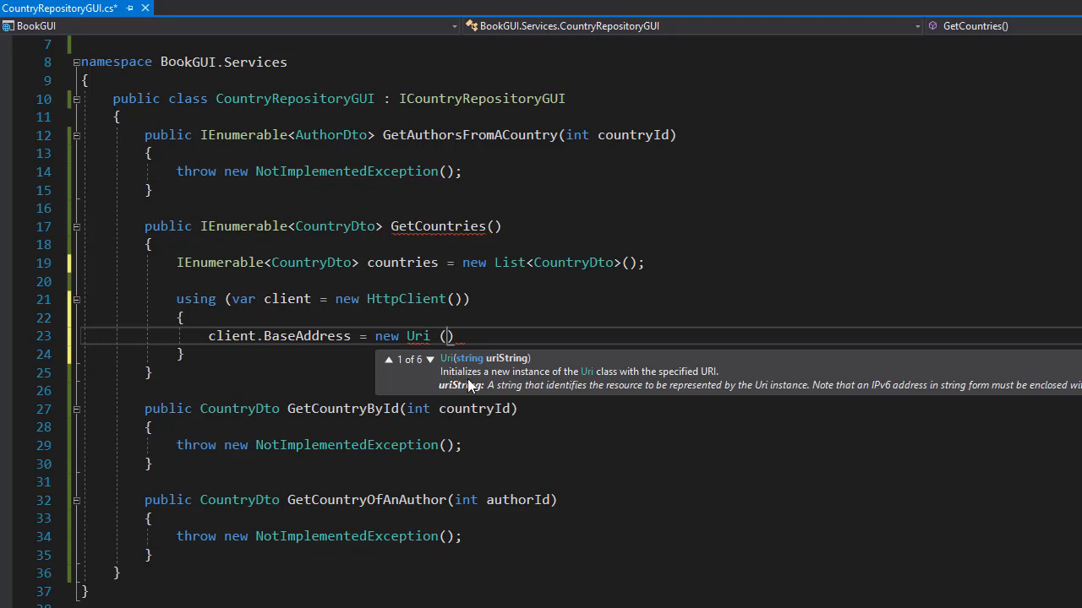
mouse_move(635, 384)
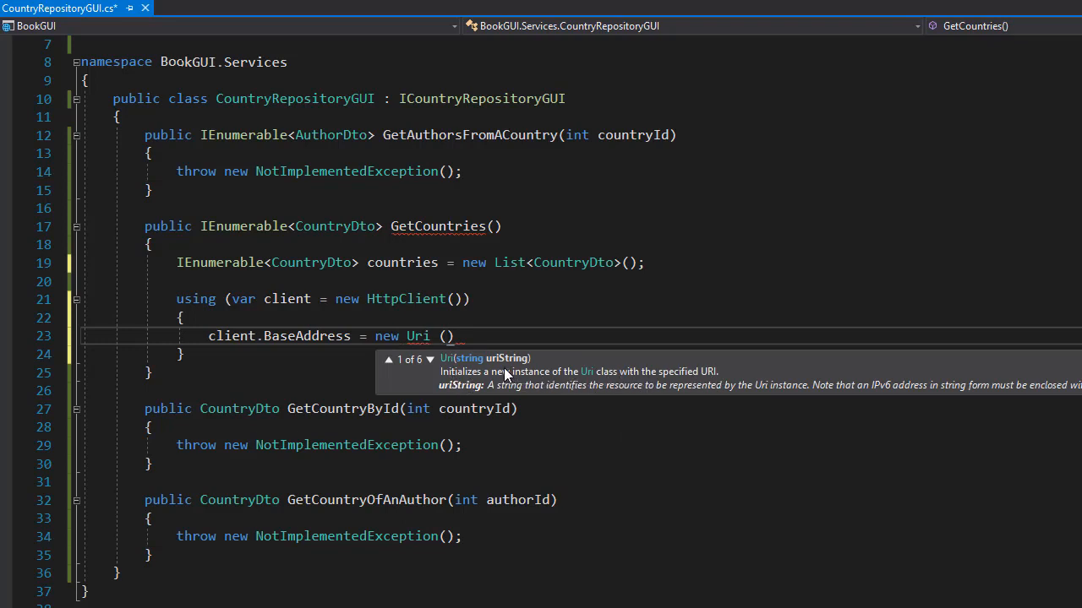
mouse_move(193, 470)
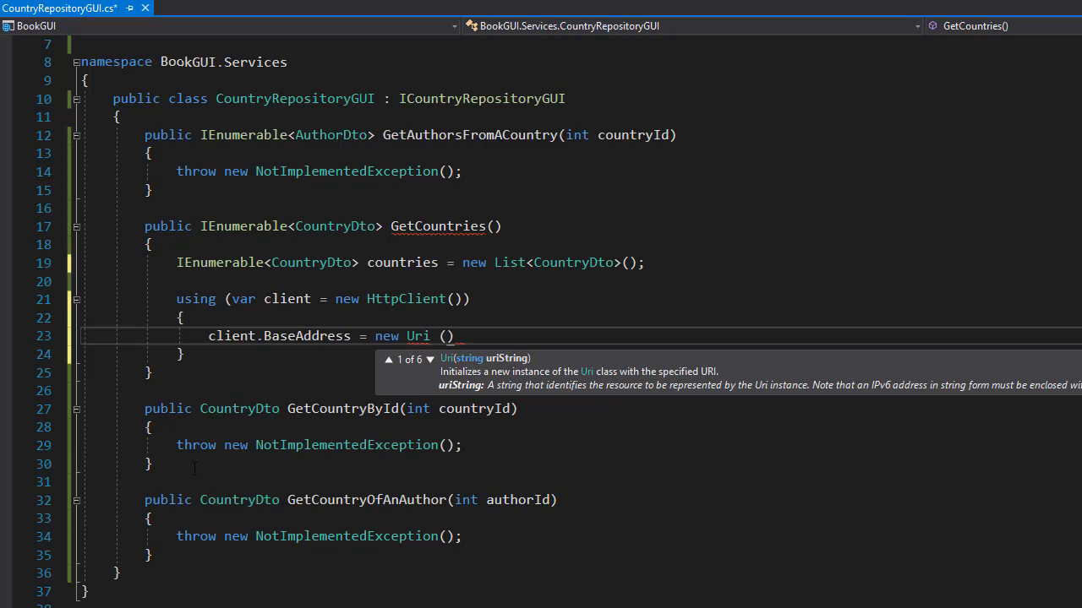
type("\"")
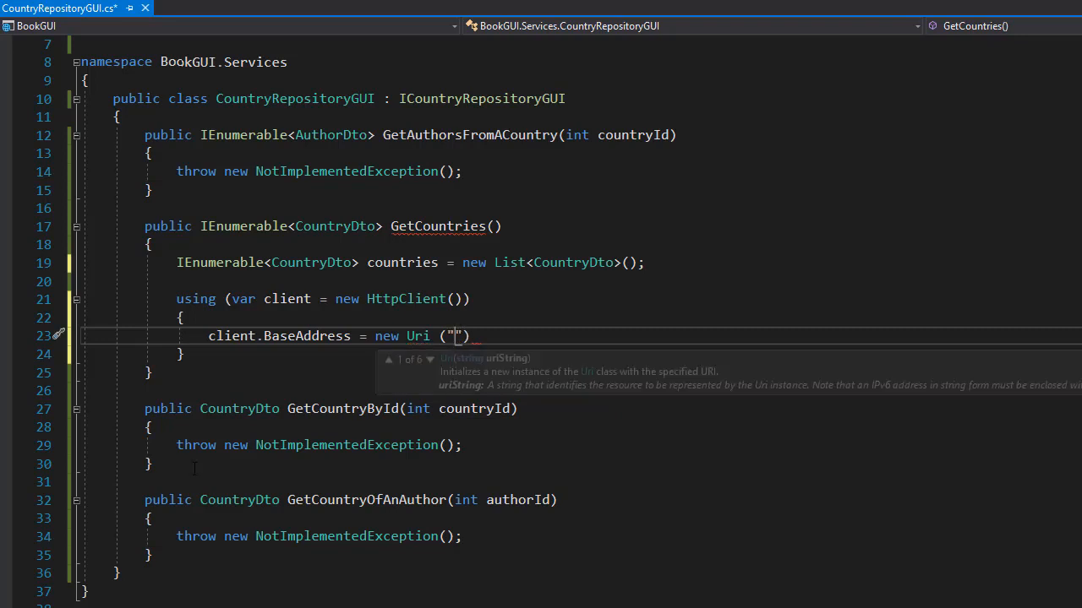
type("http://localhost:60039/api")
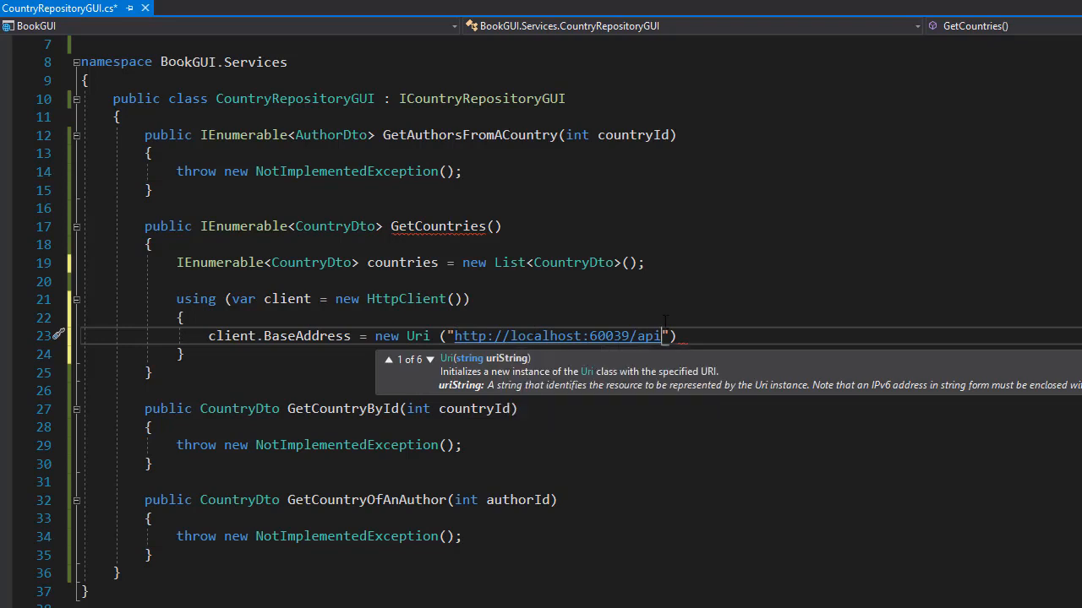
mouse_move(833, 329)
type(";")
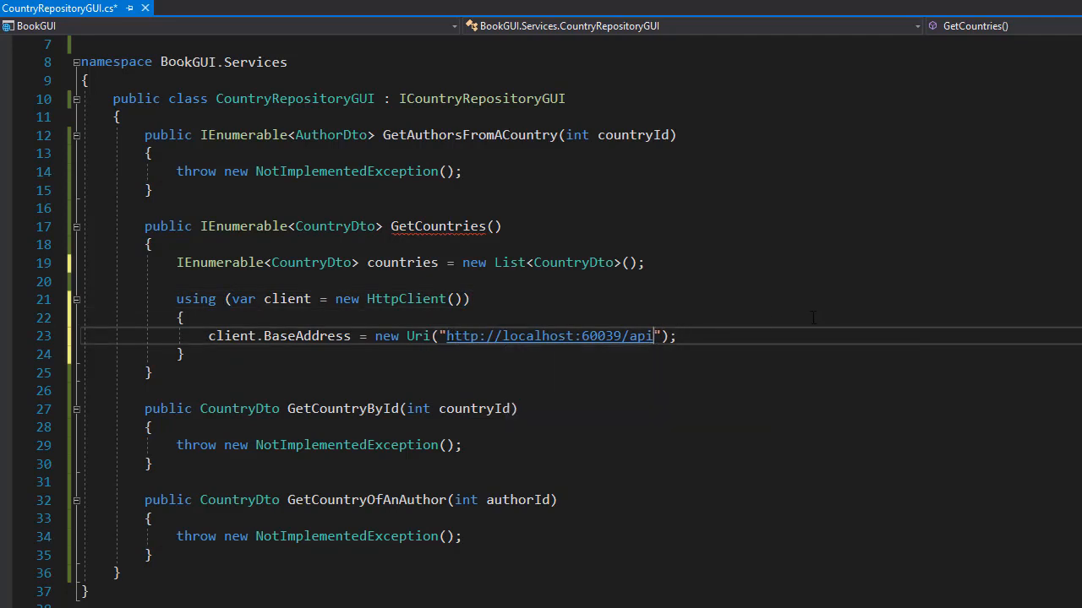
type("/")
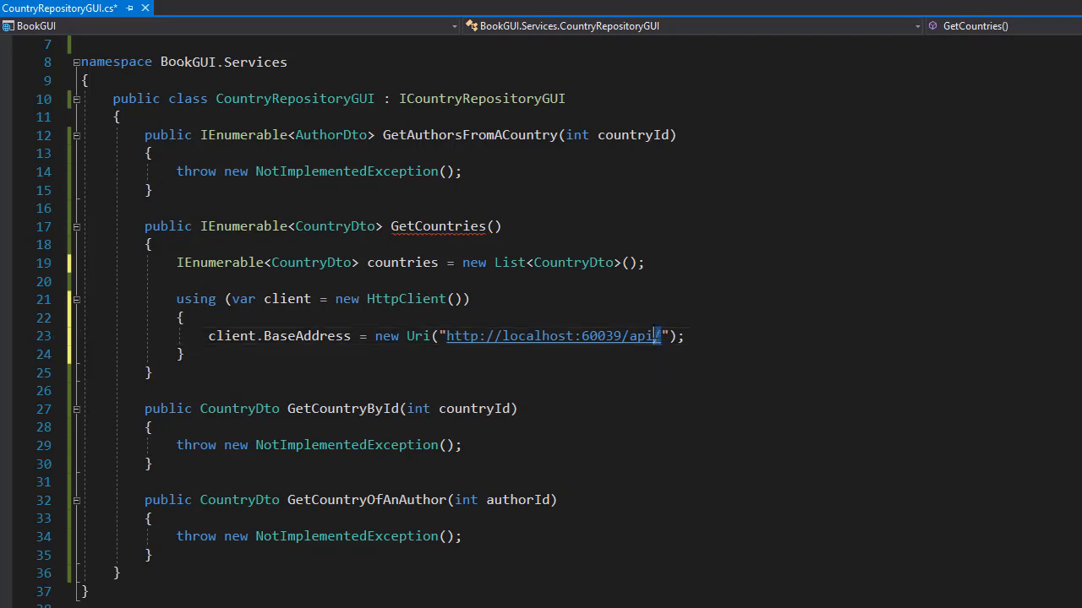
mouse_move(657, 350)
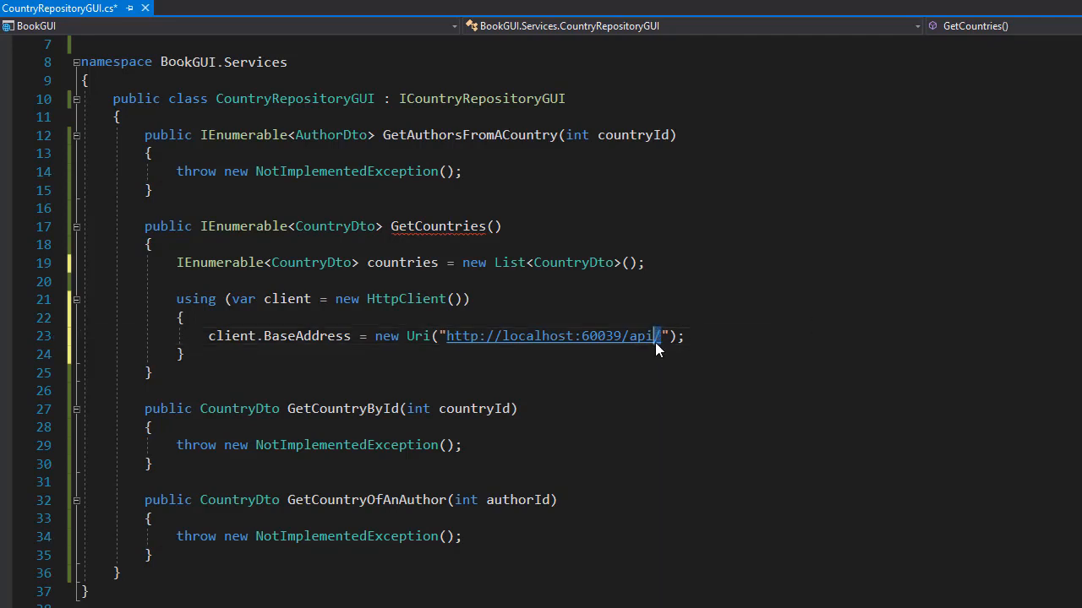
mouse_move(550, 337)
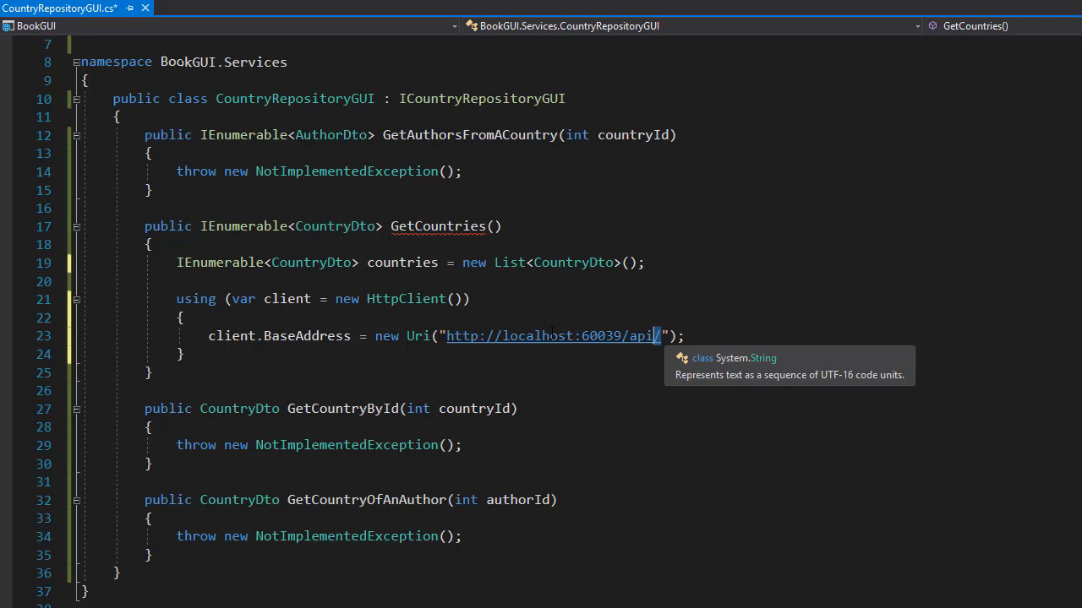